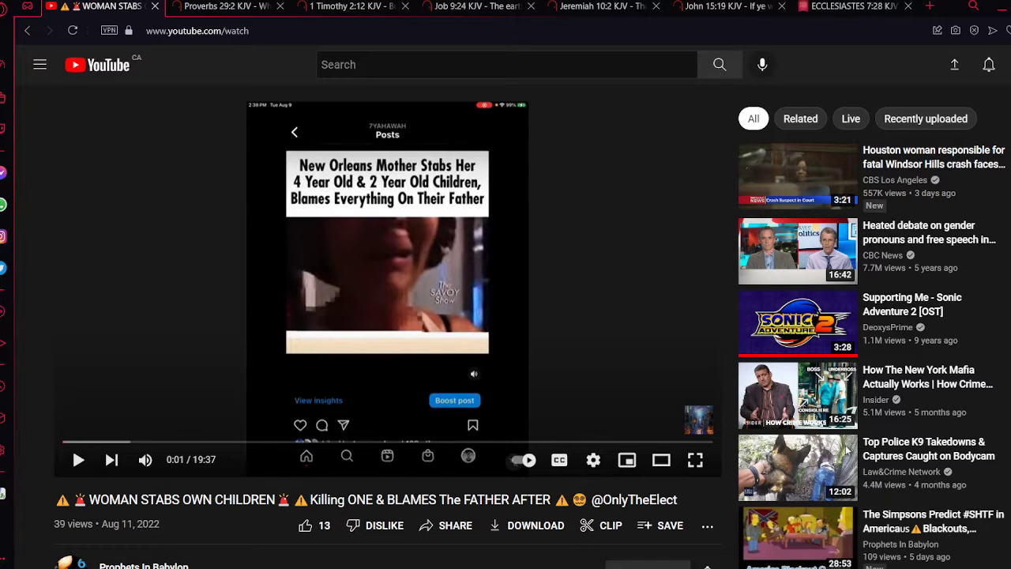
mouse_move(729, 404)
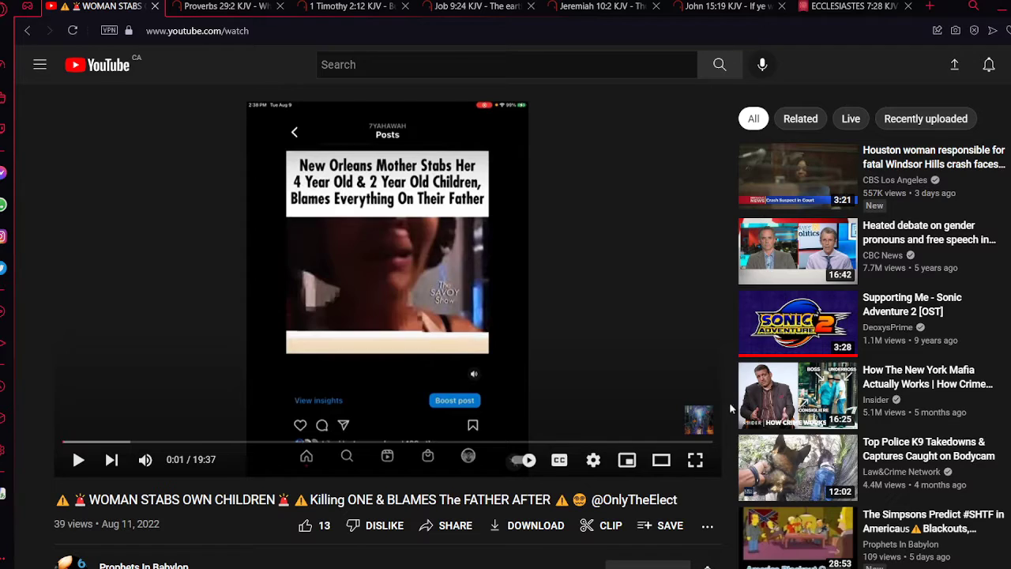
mouse_move(12, 525)
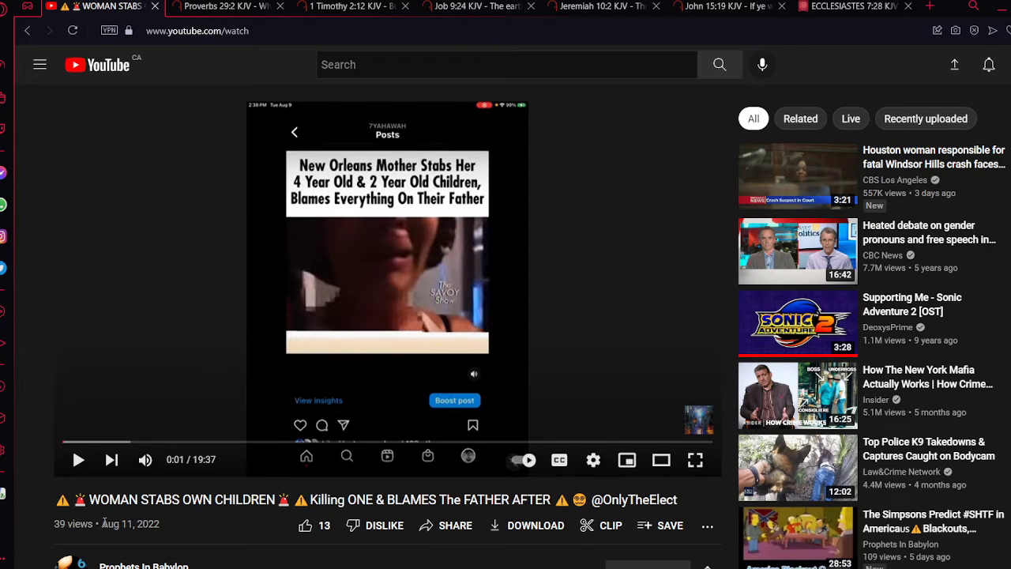
Step: Search Google in a new tab for 'new orlens mothers stabs her 4 year old and 2 year old'
scroll("down", 3)
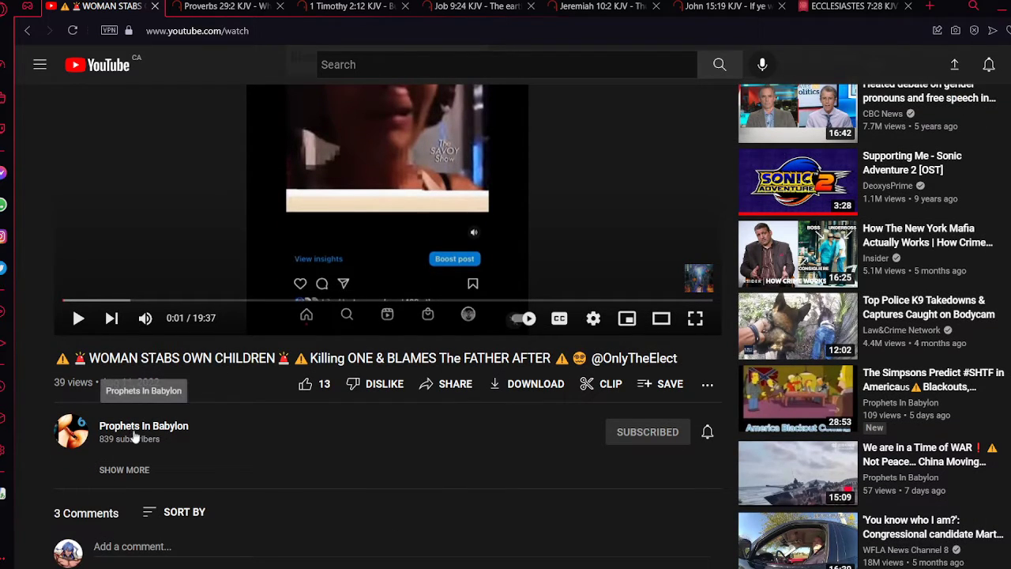
mouse_move(133, 437)
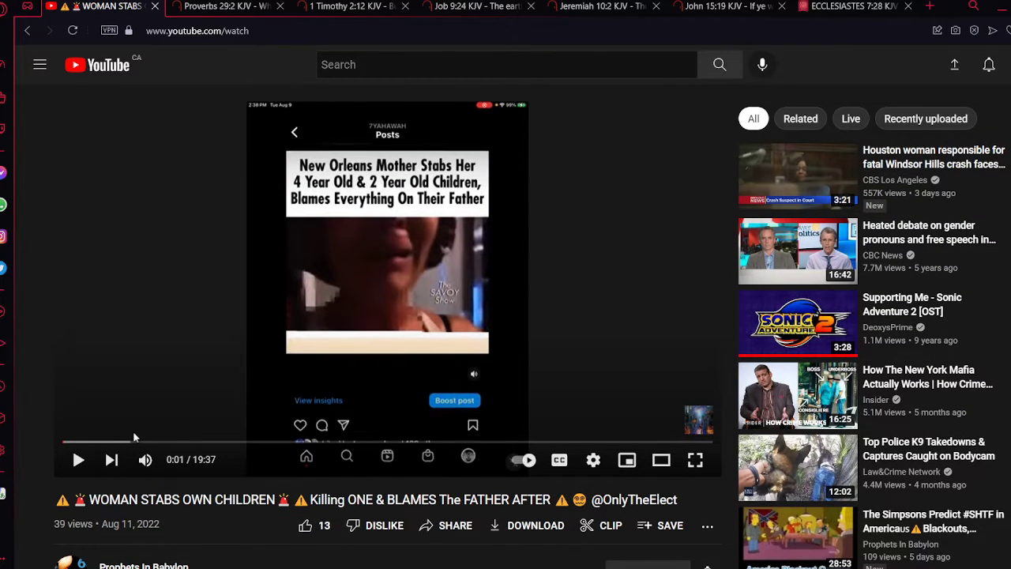
mouse_move(133, 441)
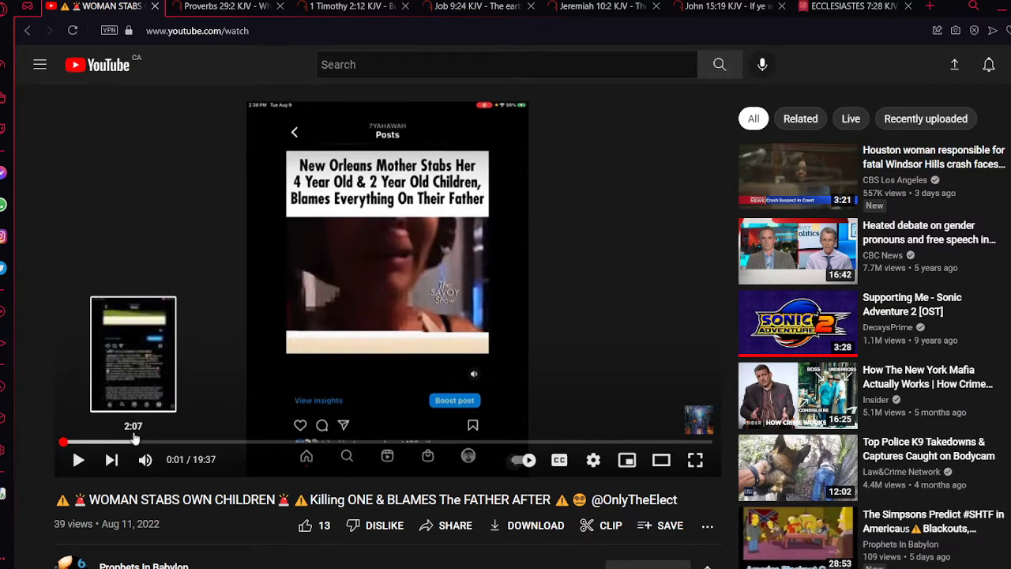
mouse_move(166, 514)
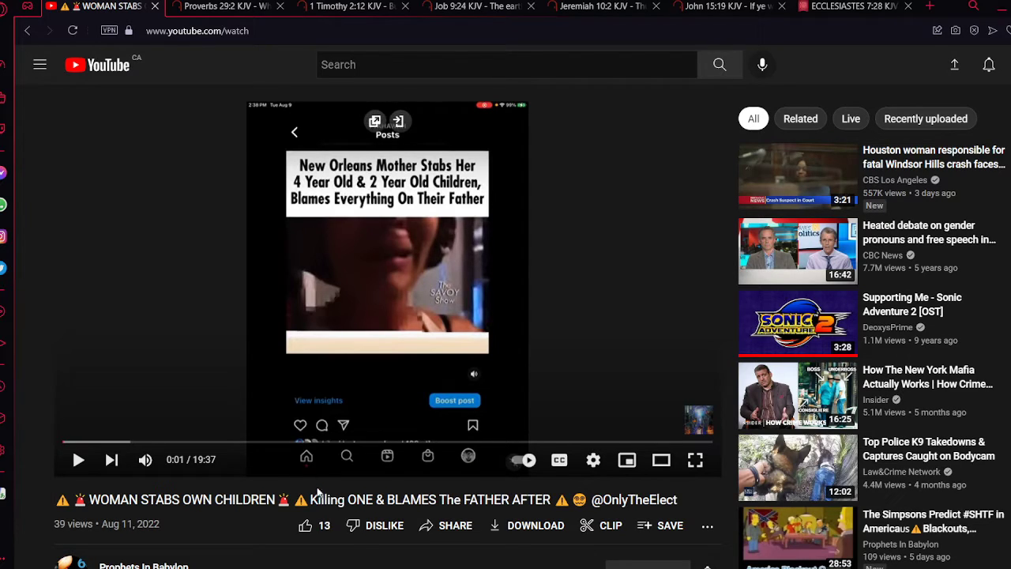
mouse_move(397, 276)
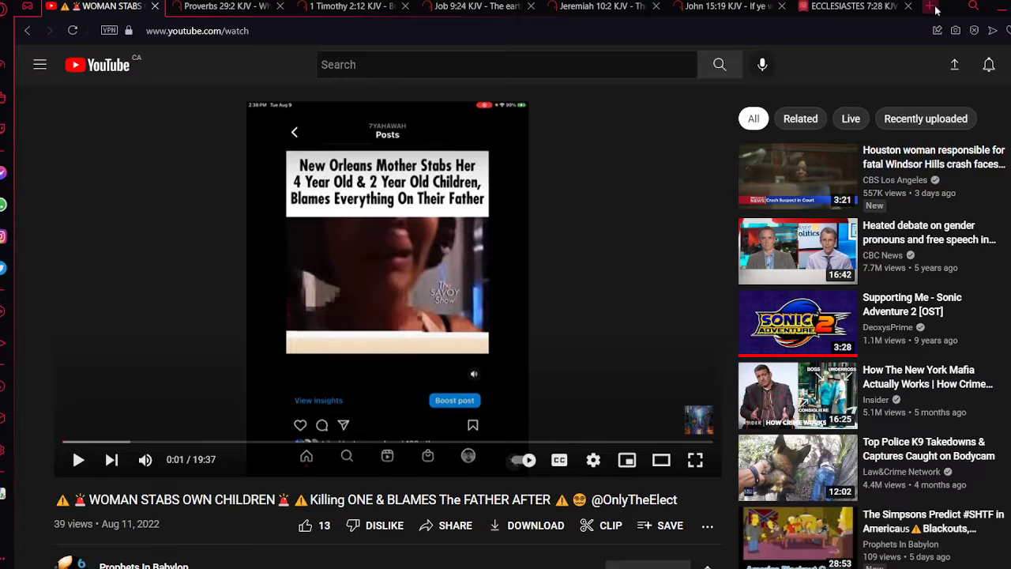
left_click(928, 6)
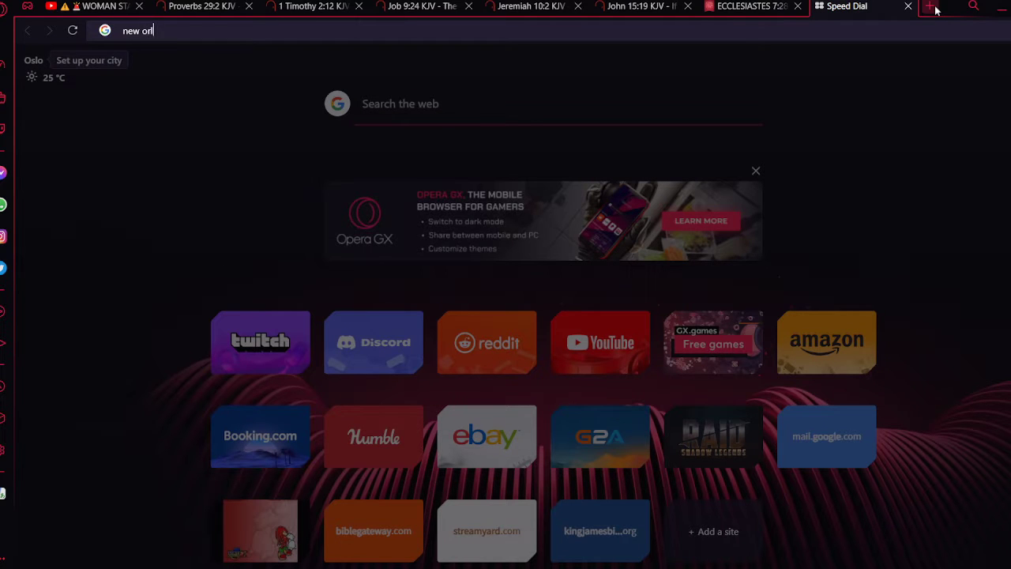
type("ens mothers")
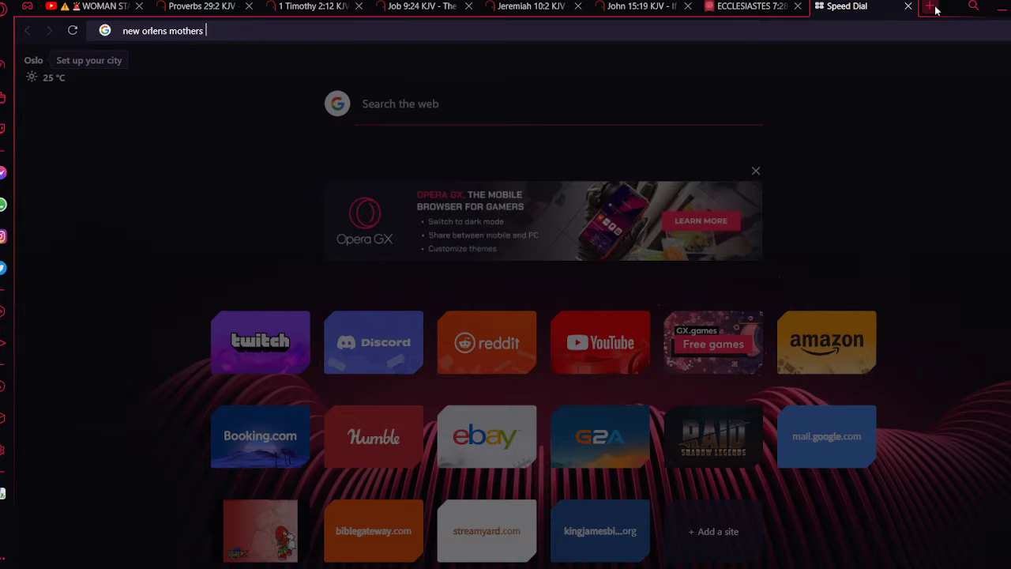
type("sta")
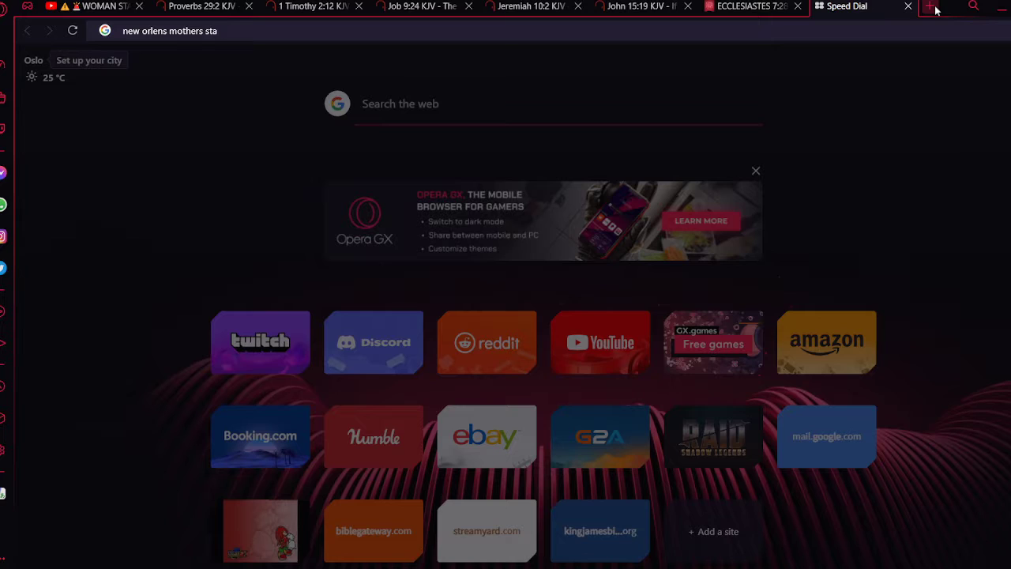
type("bs her")
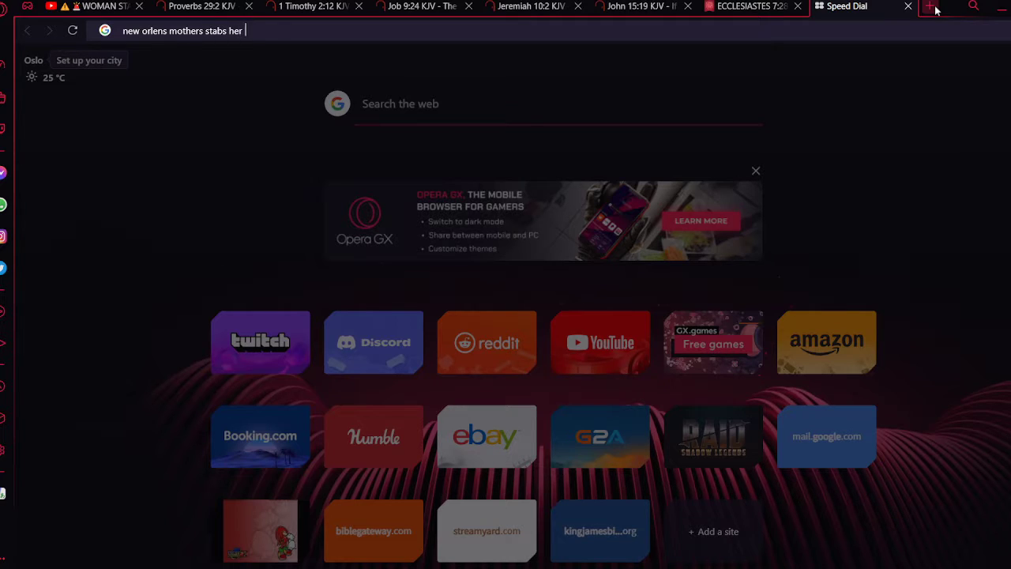
type("4 year old and")
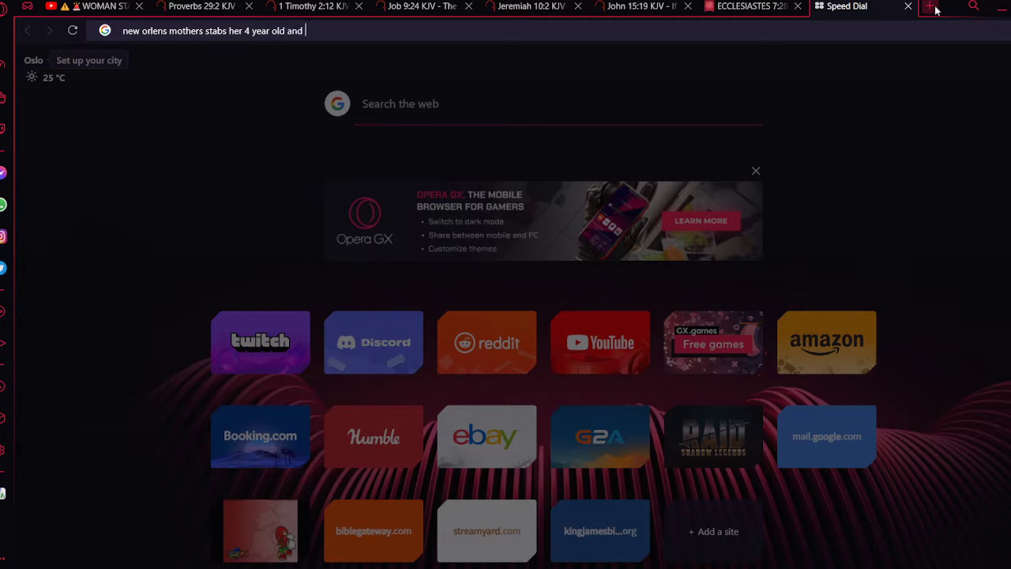
type("2 year o")
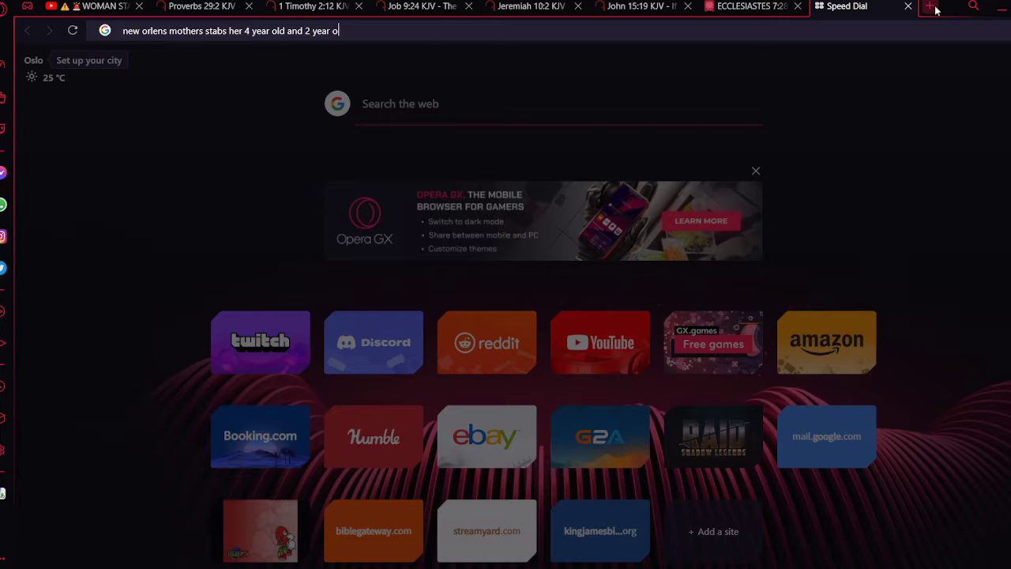
key("Return")
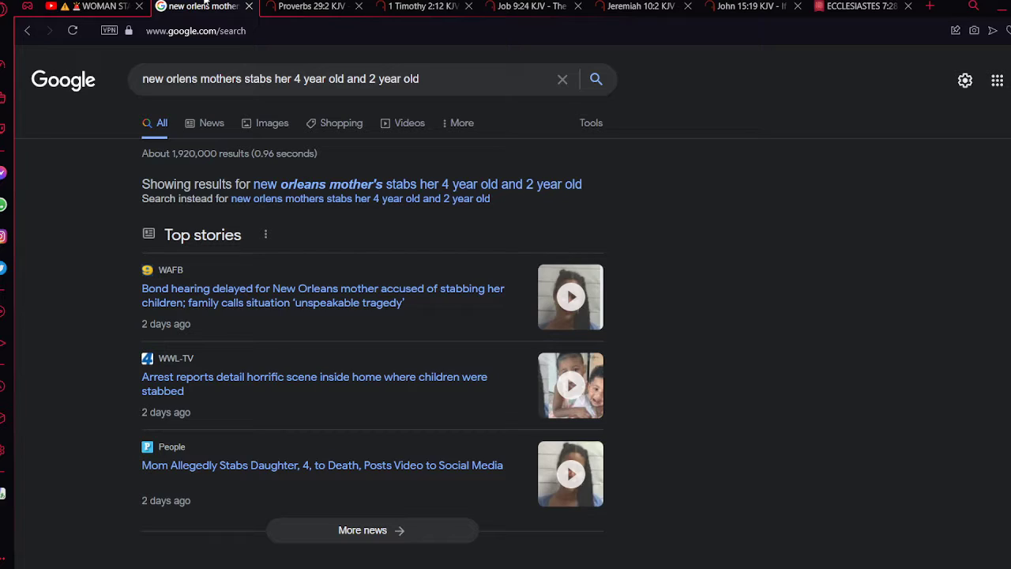
mouse_move(217, 275)
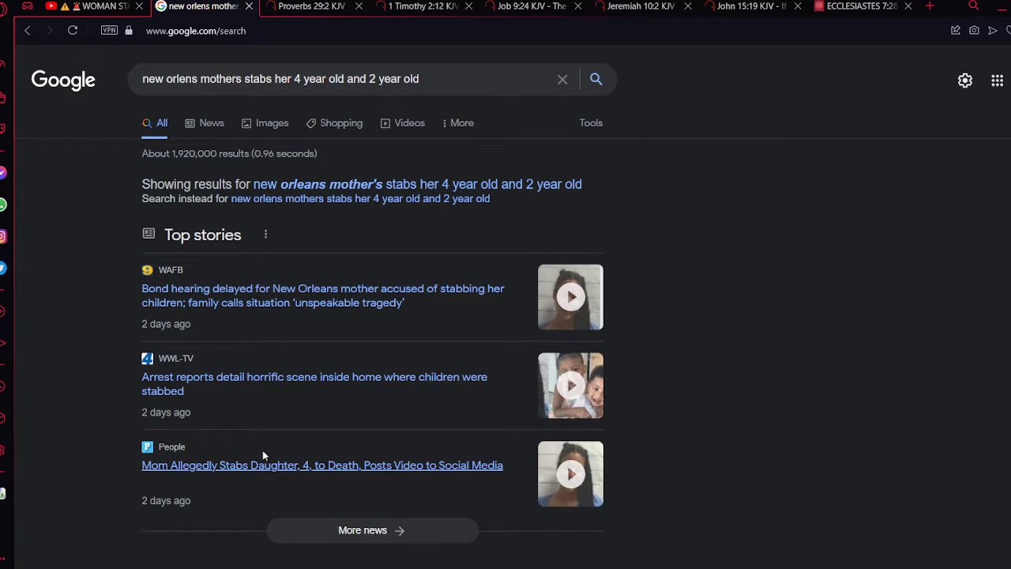
Step: Open the People top story on the mother accused of stabbing her daughter and skim it
left_click(321, 464)
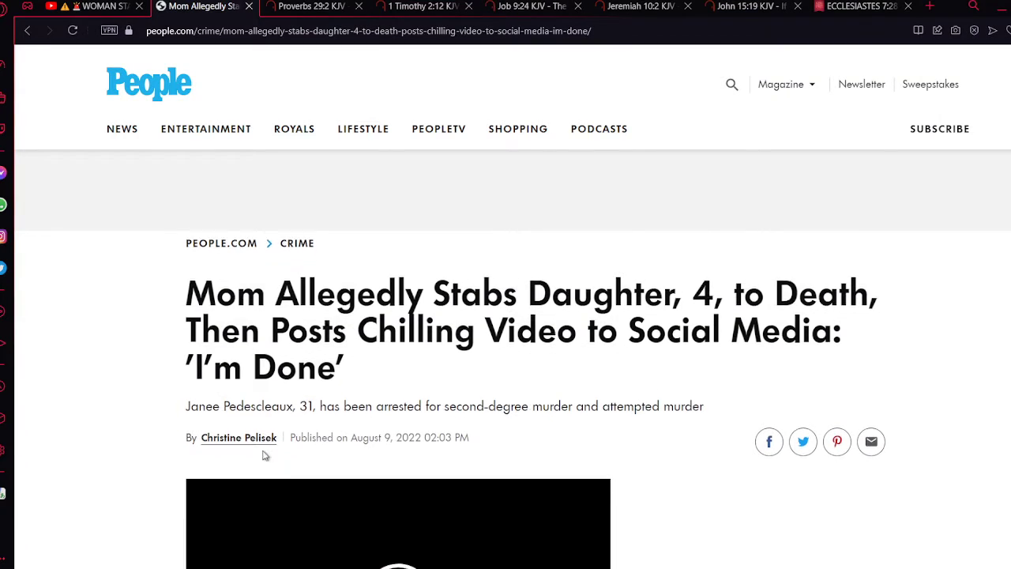
scroll("down", 3)
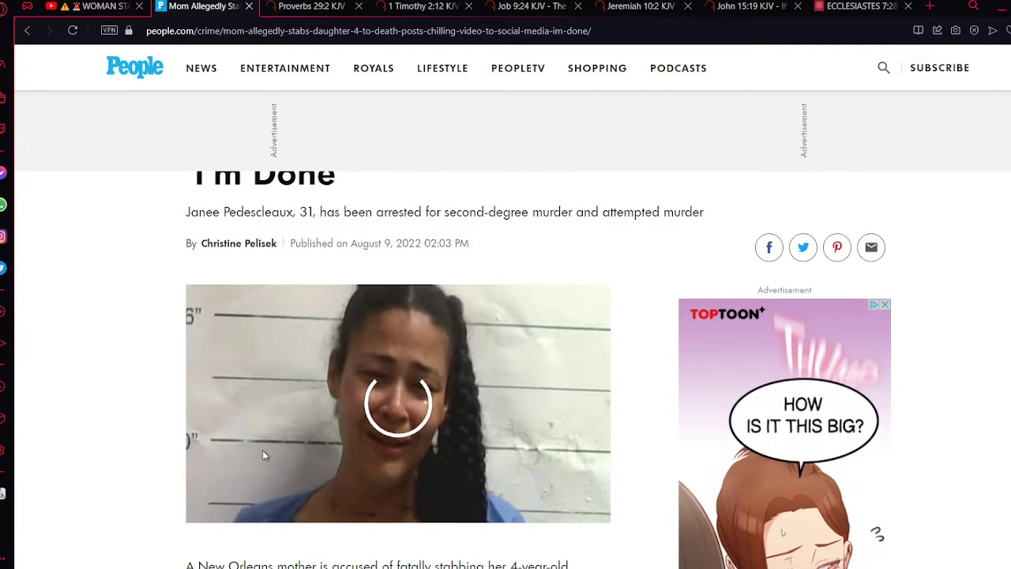
scroll("down", 3)
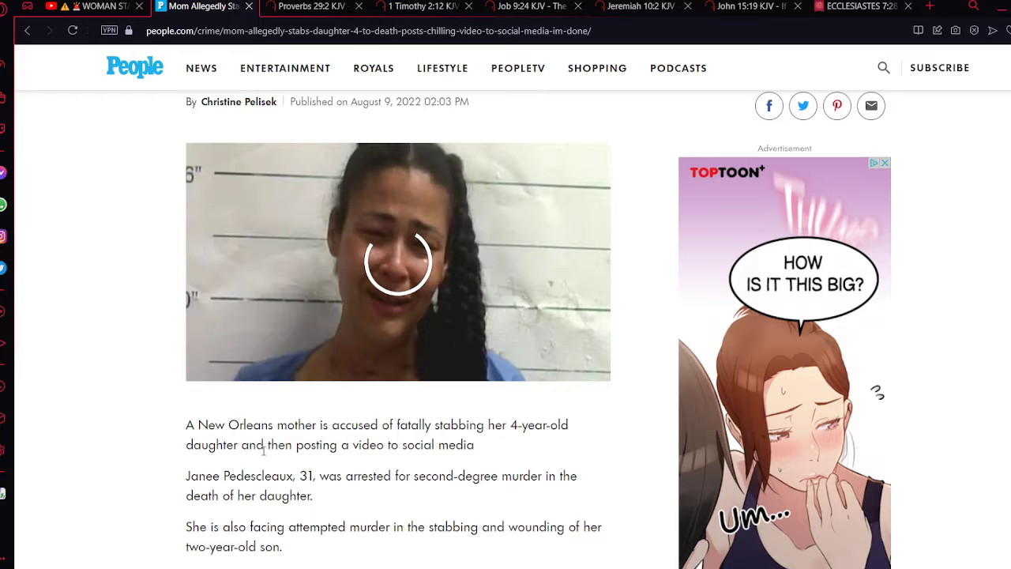
scroll("down", 3)
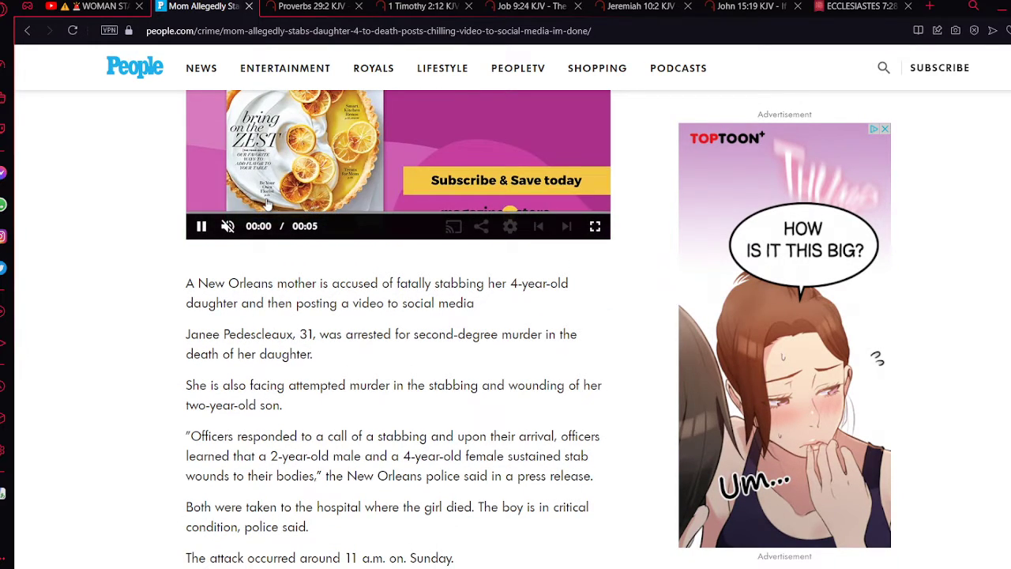
scroll("up", 3)
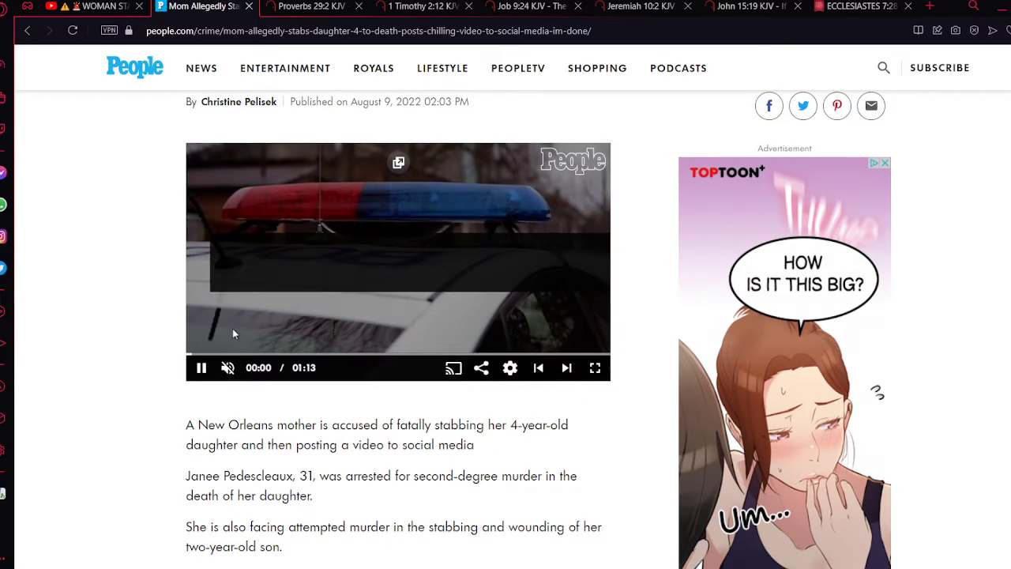
Step: Pause the article's autoplaying news video and return to the YouTube stabbing video
left_click(201, 367)
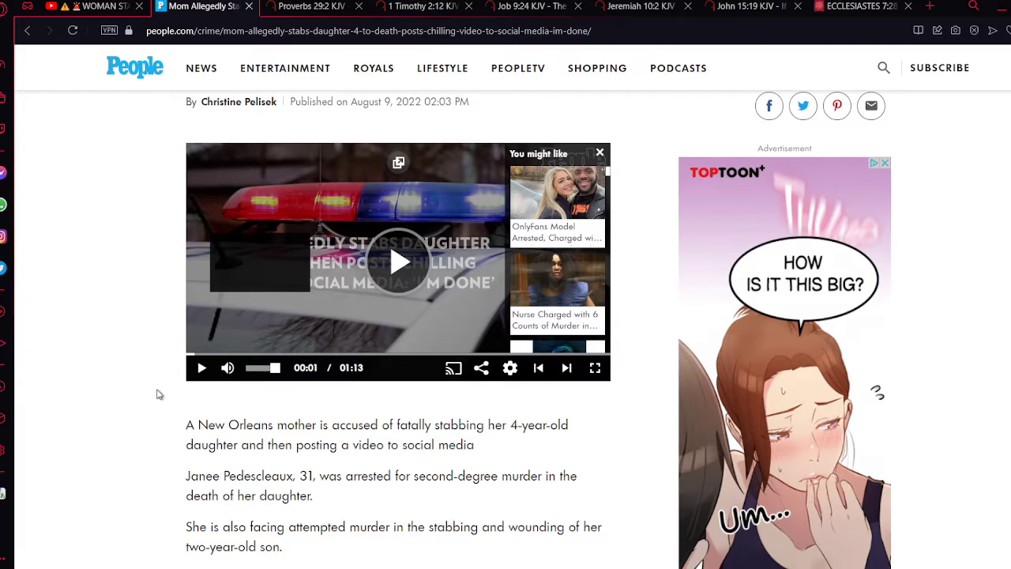
mouse_move(92, 376)
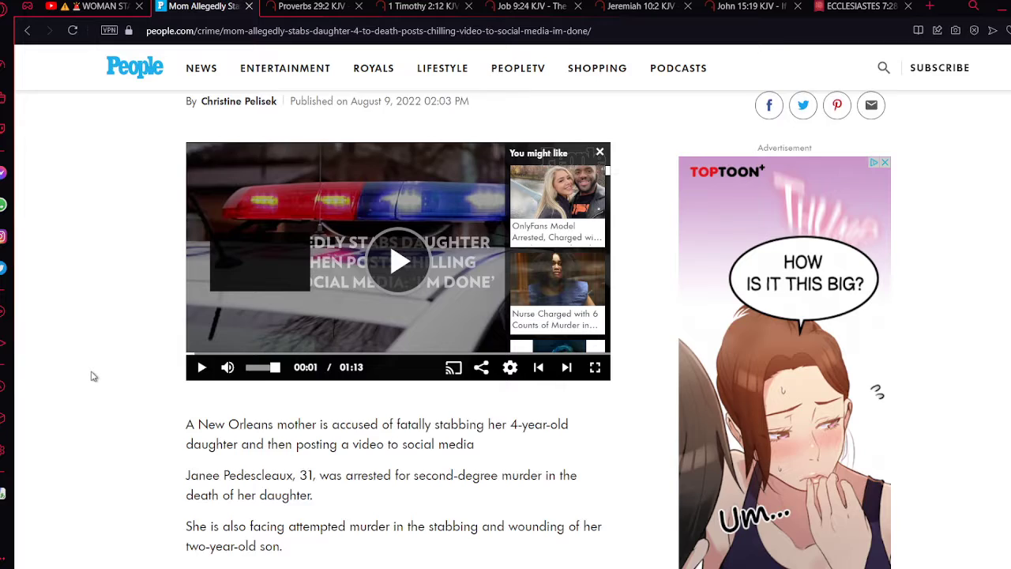
scroll("down", 3)
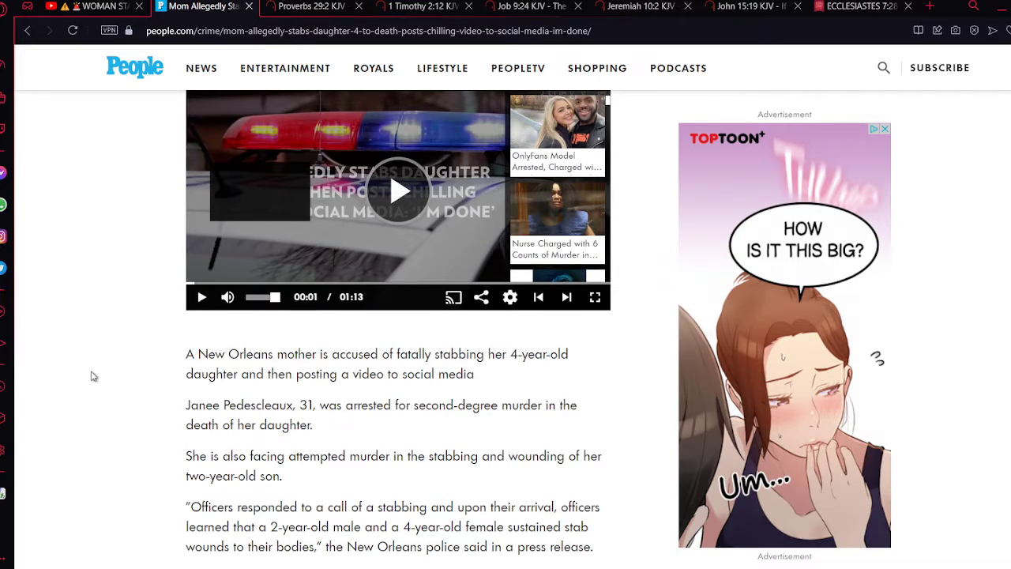
left_click(95, 6)
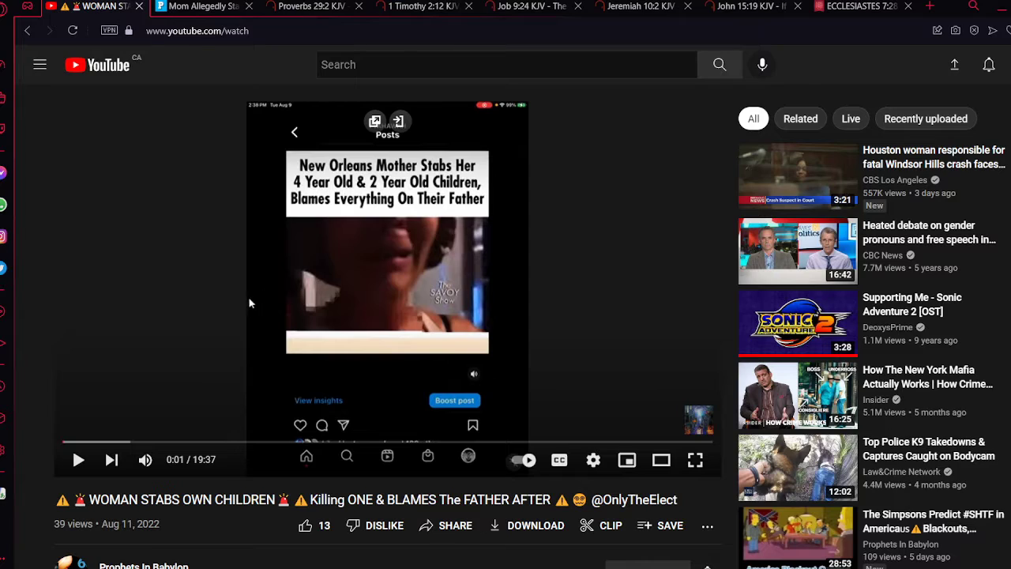
mouse_move(283, 271)
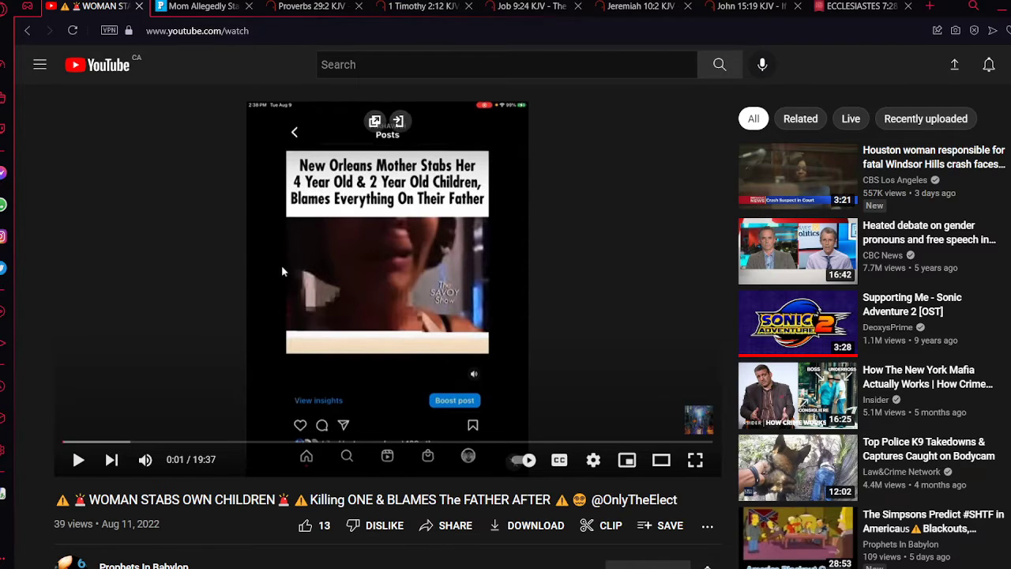
Step: Play the 'WOMAN STABS OWN CHILDREN' YouTube video
left_click(78, 460)
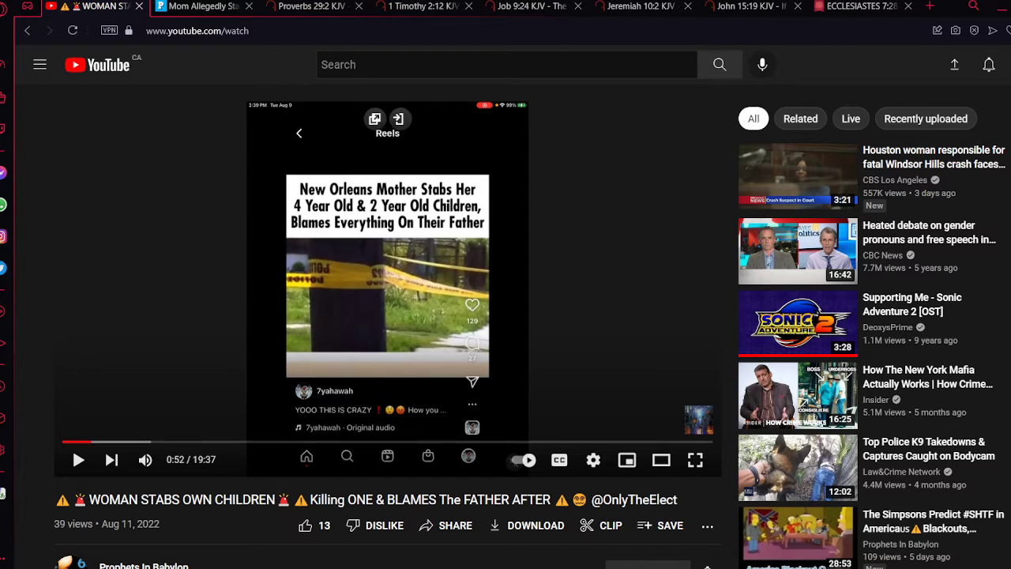
mouse_move(115, 152)
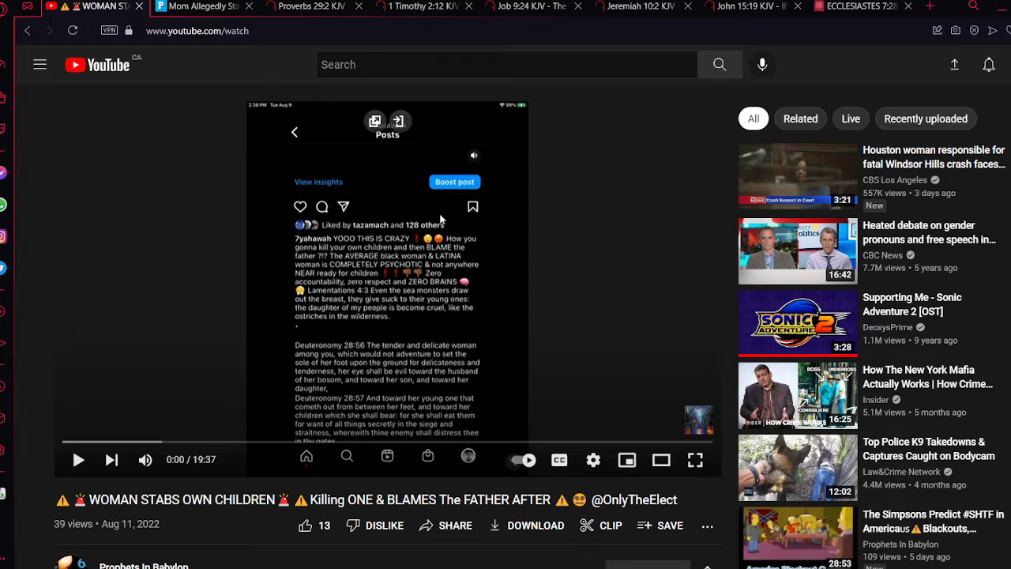
Step: Switch to the People.com article and read down through its opening sections
left_click(201, 6)
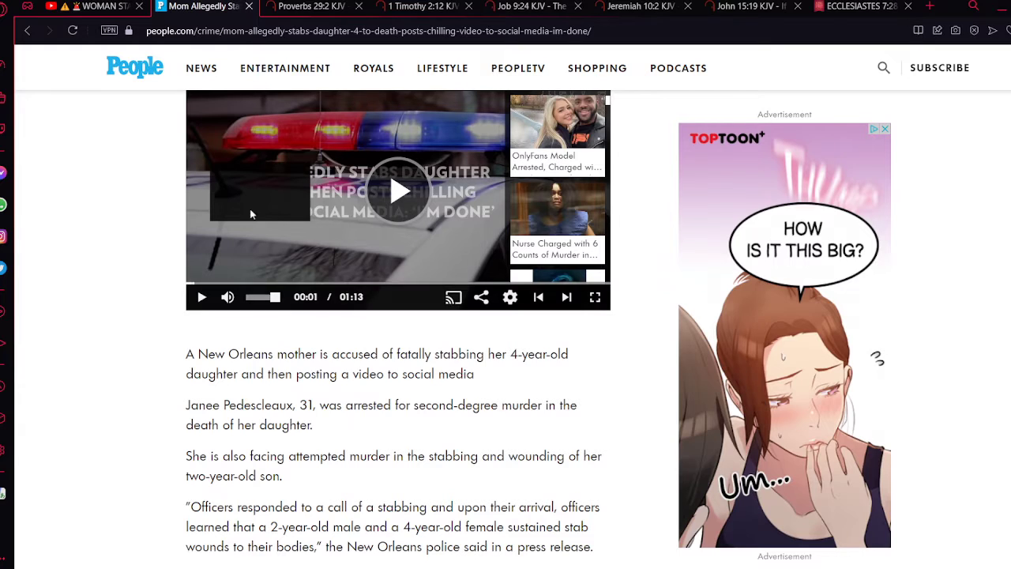
scroll("down", 3)
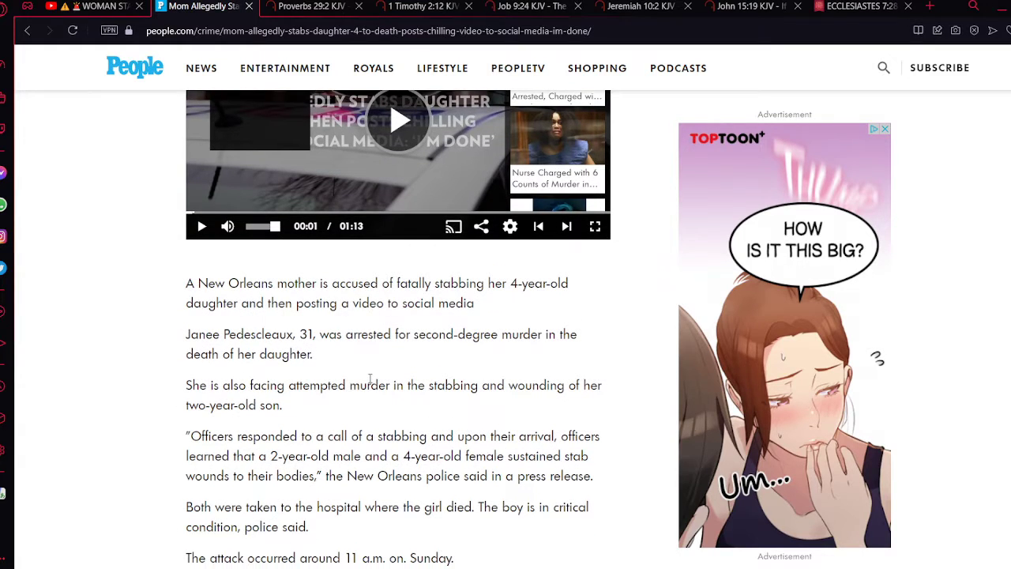
mouse_move(340, 351)
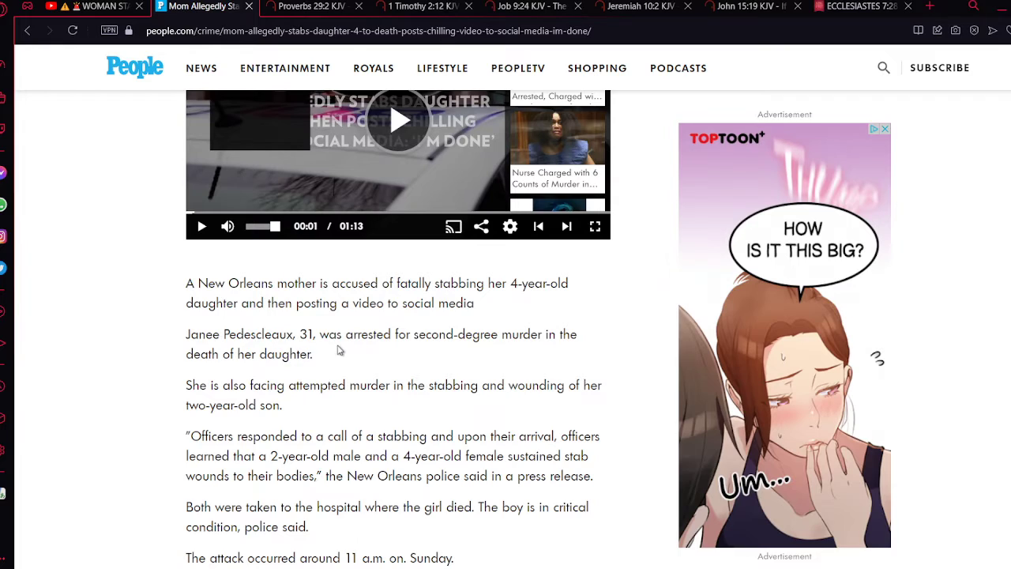
scroll("down", 3)
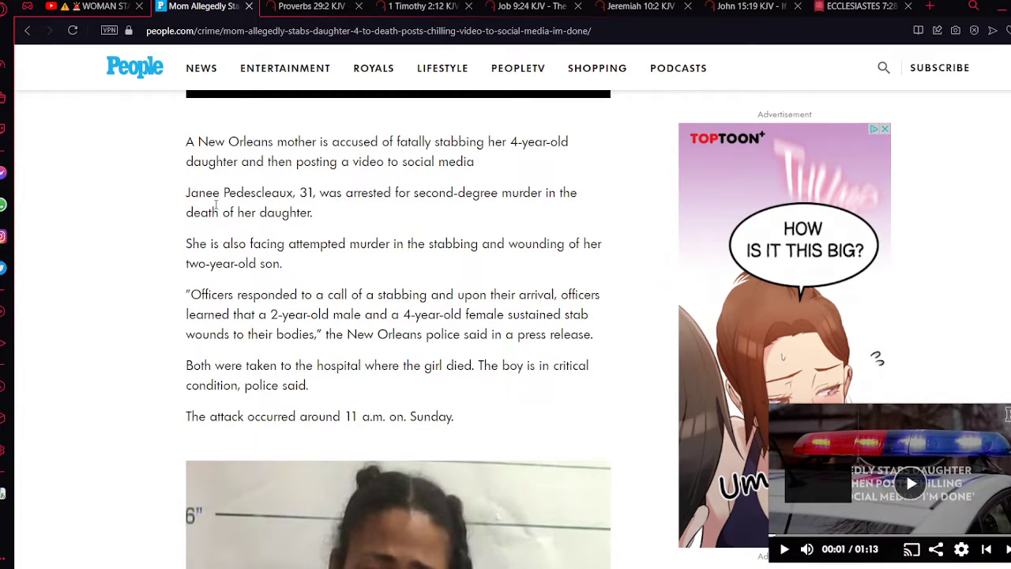
mouse_move(195, 288)
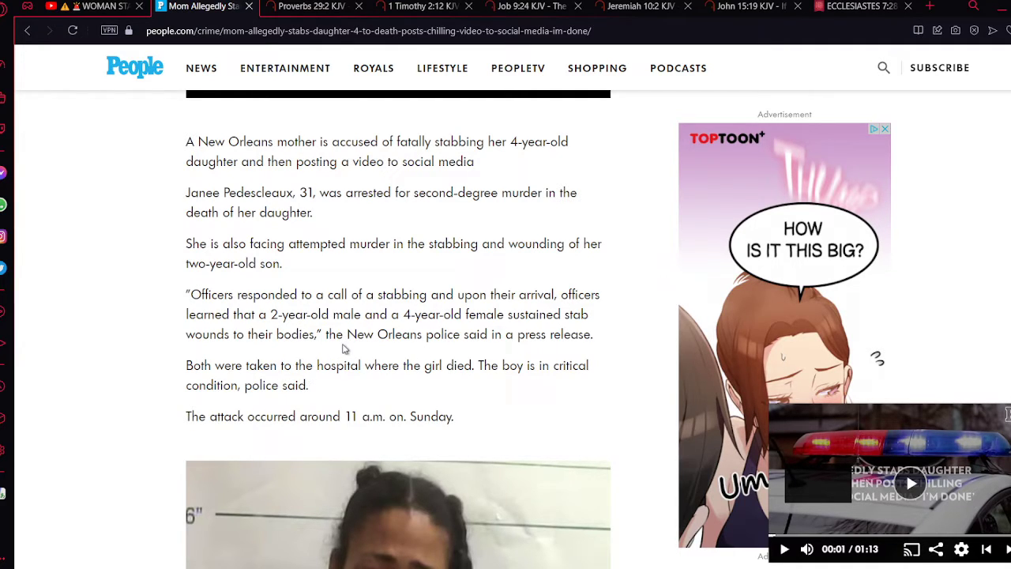
scroll("down", 3)
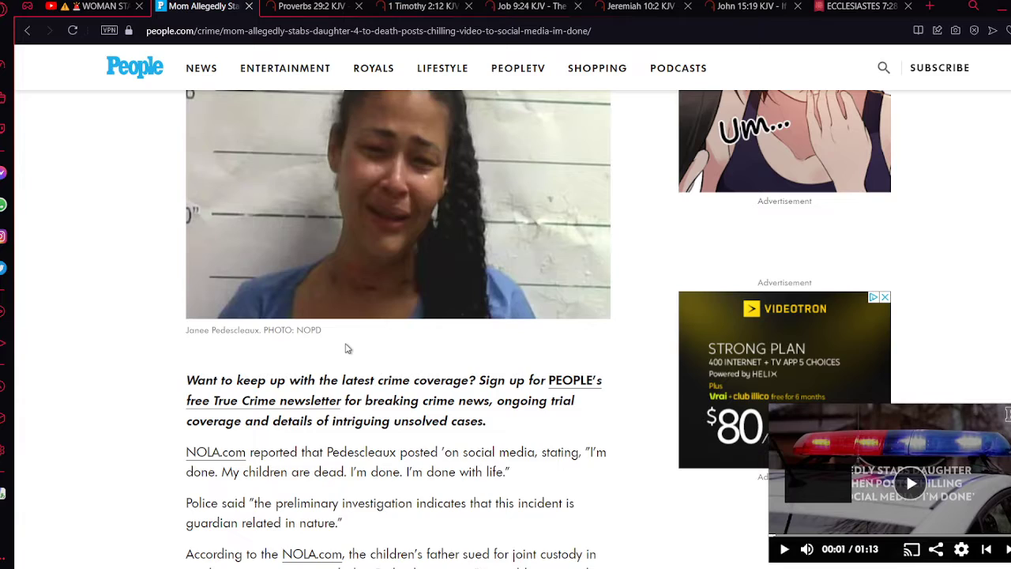
scroll("up", 3)
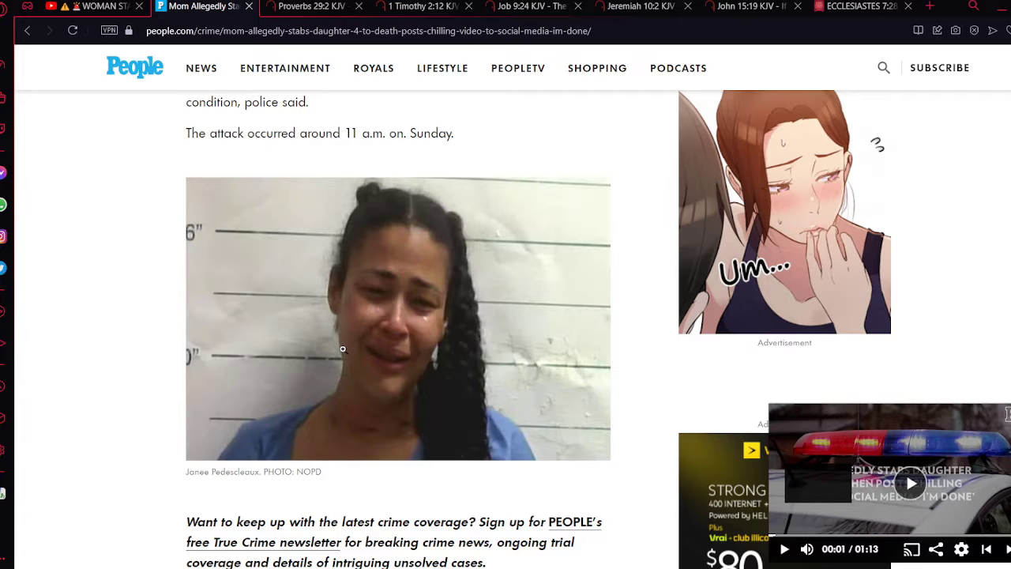
Step: Continue through the article to Related Articles, then scroll back toward the top
scroll("down", 3)
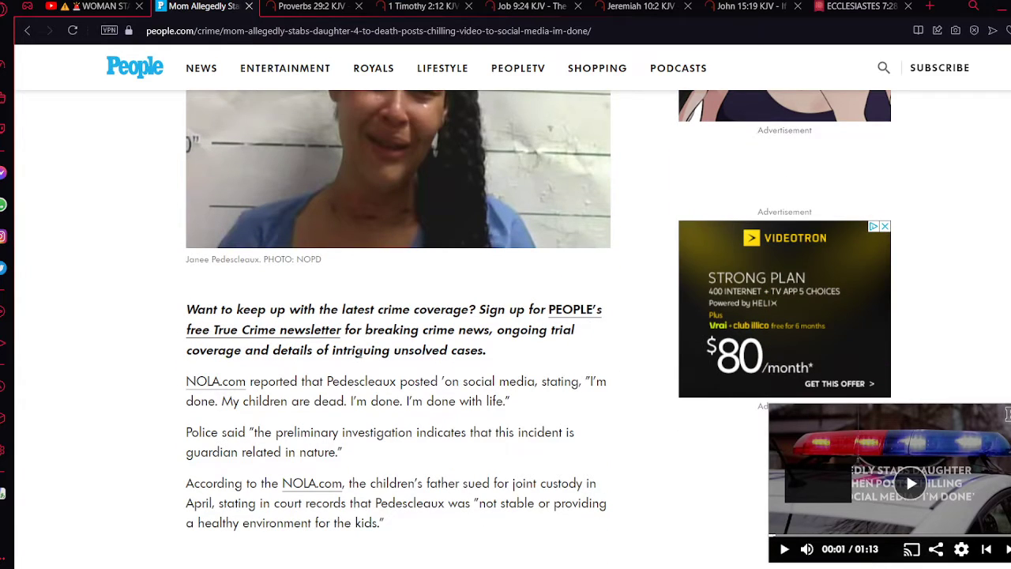
scroll("down", 3)
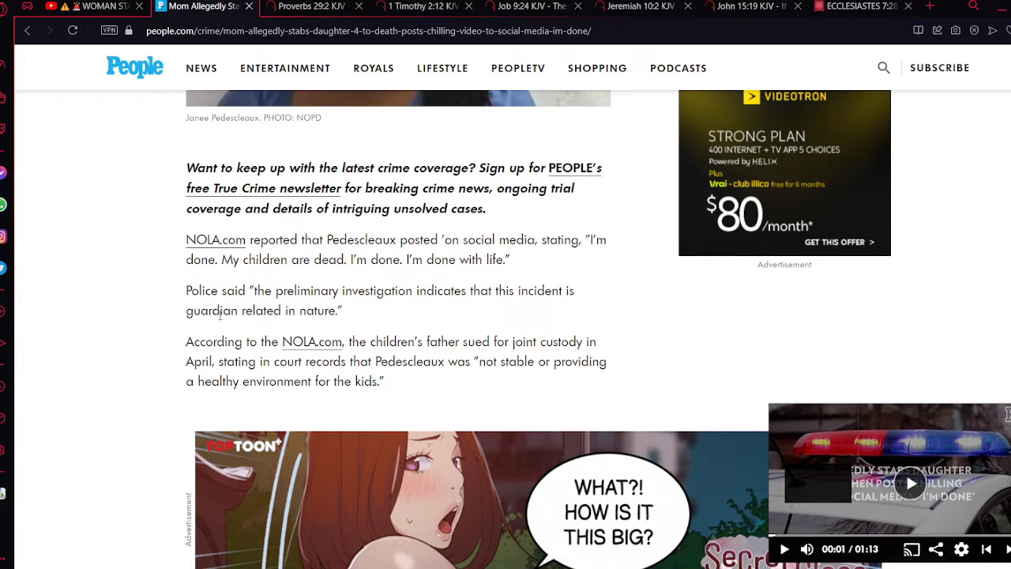
scroll("down", 3)
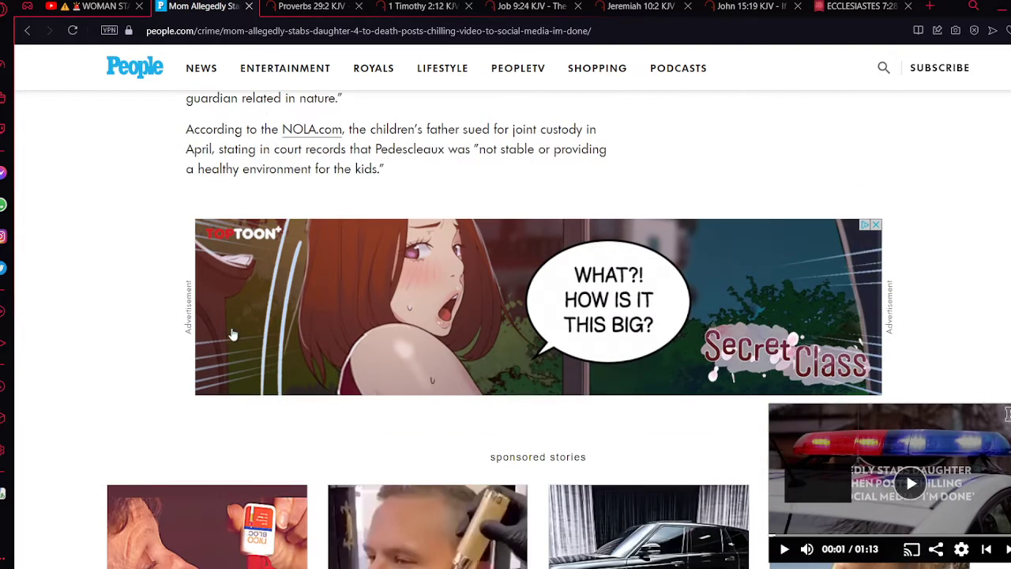
scroll("down", 3)
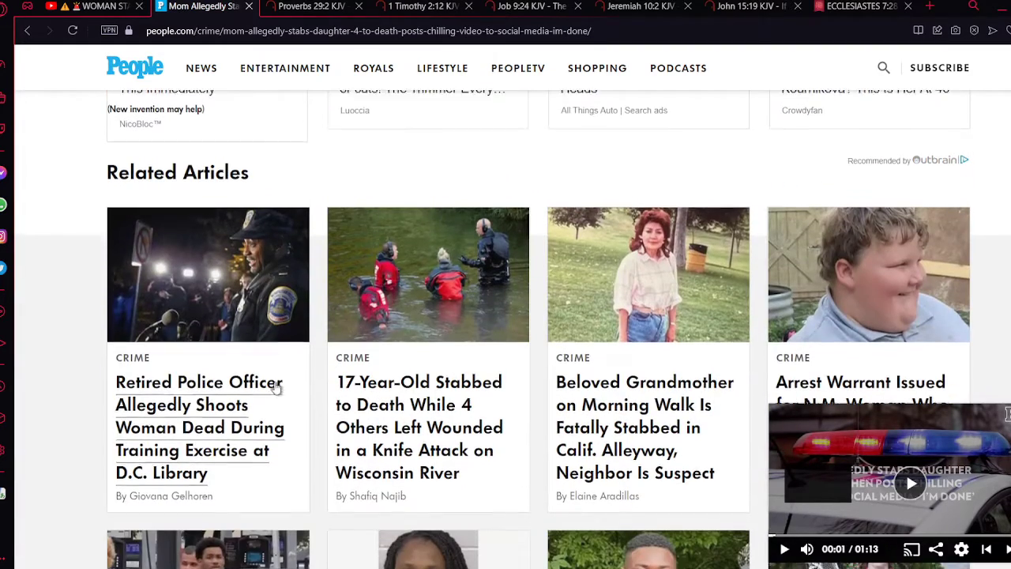
scroll("up", 3)
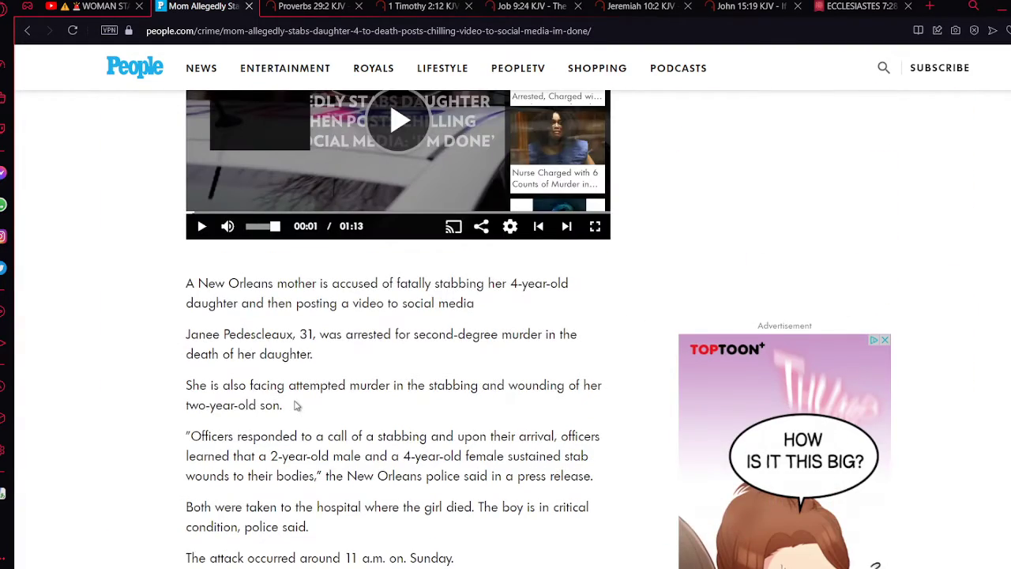
scroll("up", 3)
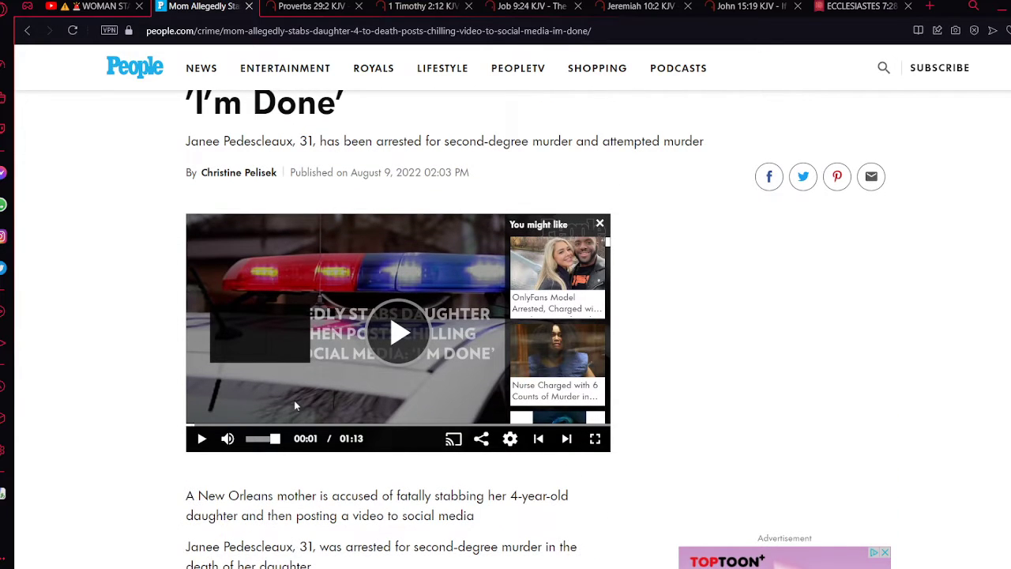
scroll("down", 3)
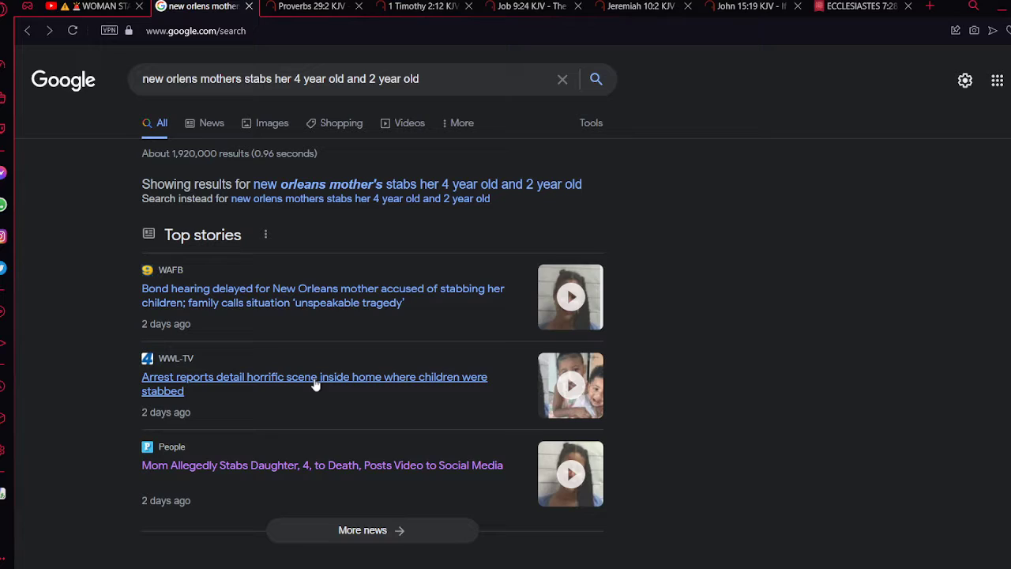
mouse_move(322, 360)
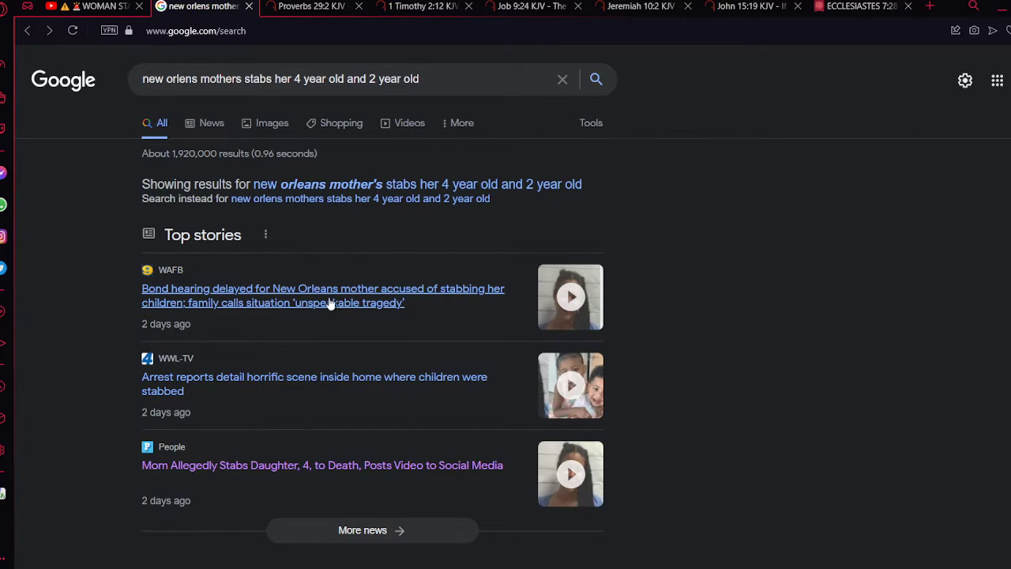
mouse_move(322, 319)
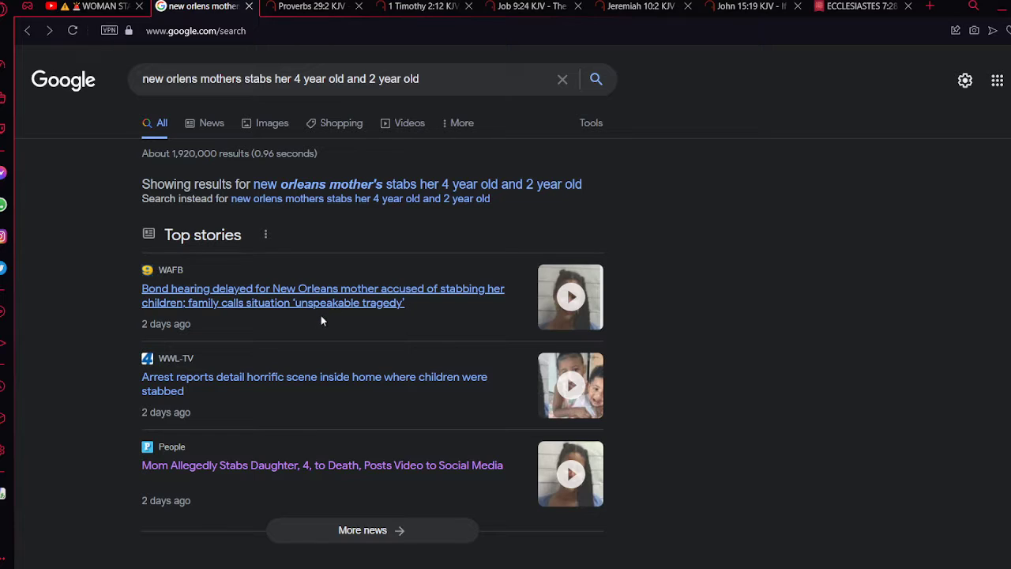
Step: Open the WAFB 'Bond hearing delayed' top story and read it to the end
left_click(323, 294)
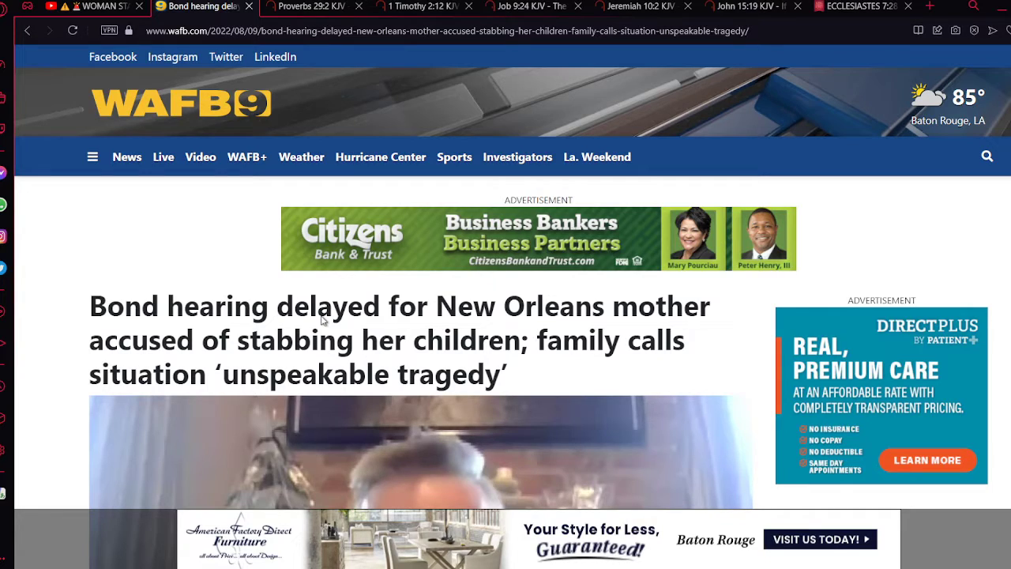
mouse_move(910, 514)
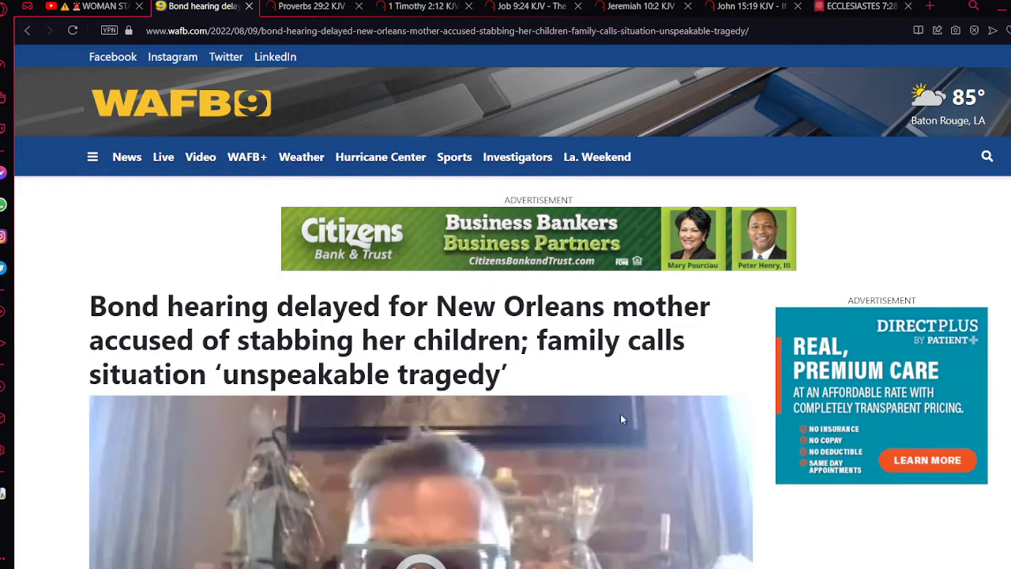
scroll("down", 3)
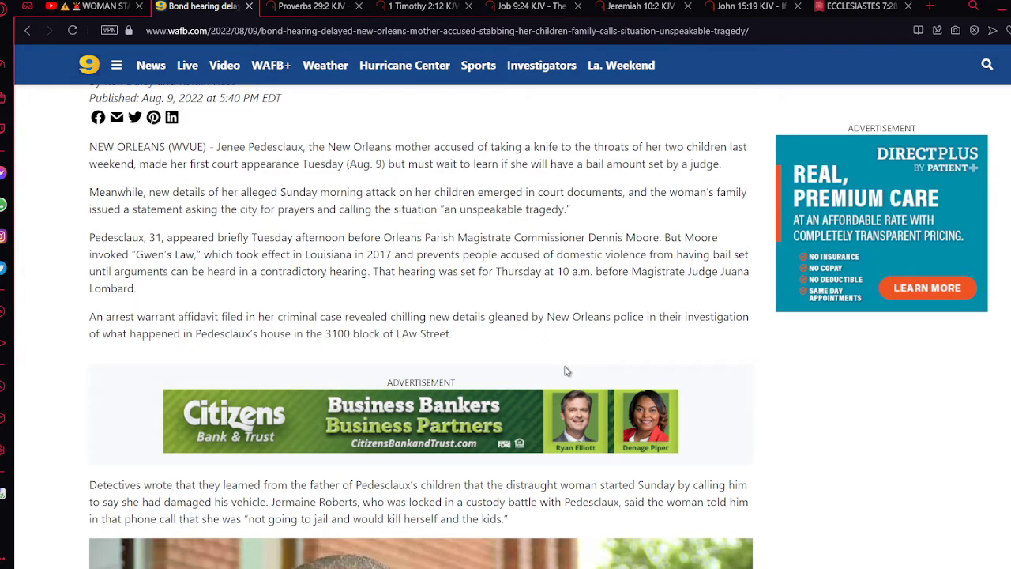
scroll("down", 3)
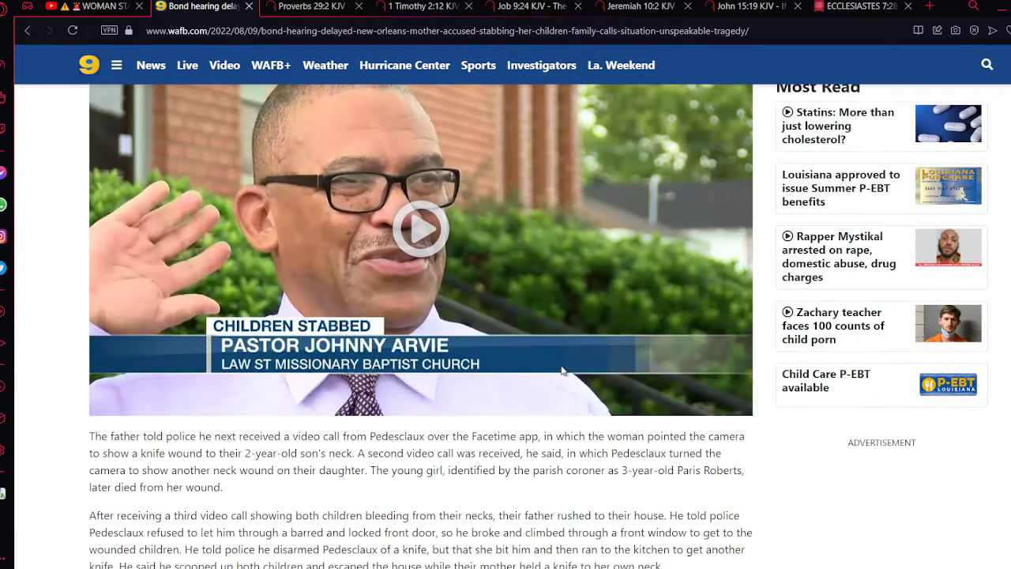
scroll("down", 3)
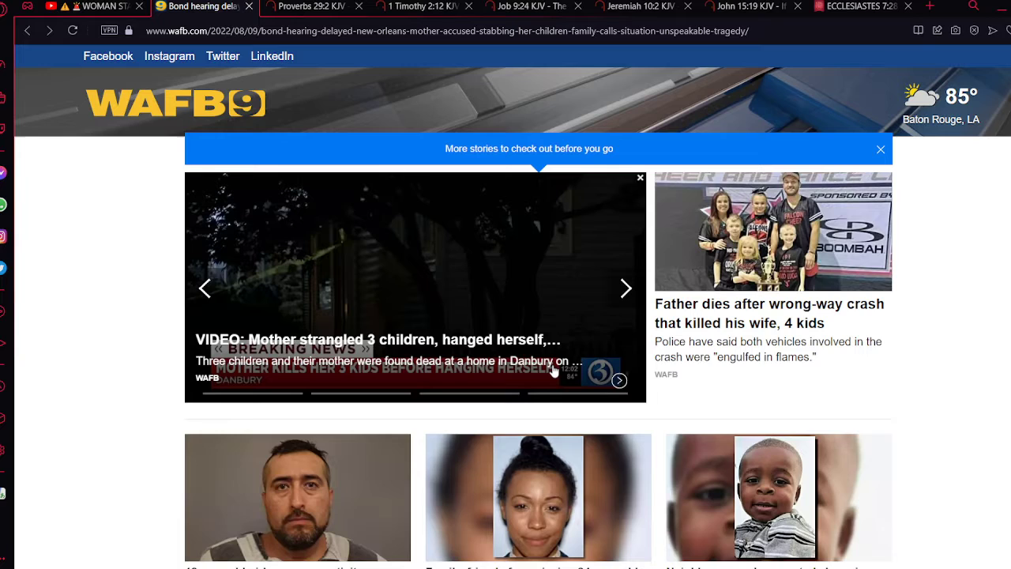
Step: Return to the Google results on the New Orleans mother stabbing and review further news reports
left_click(201, 6)
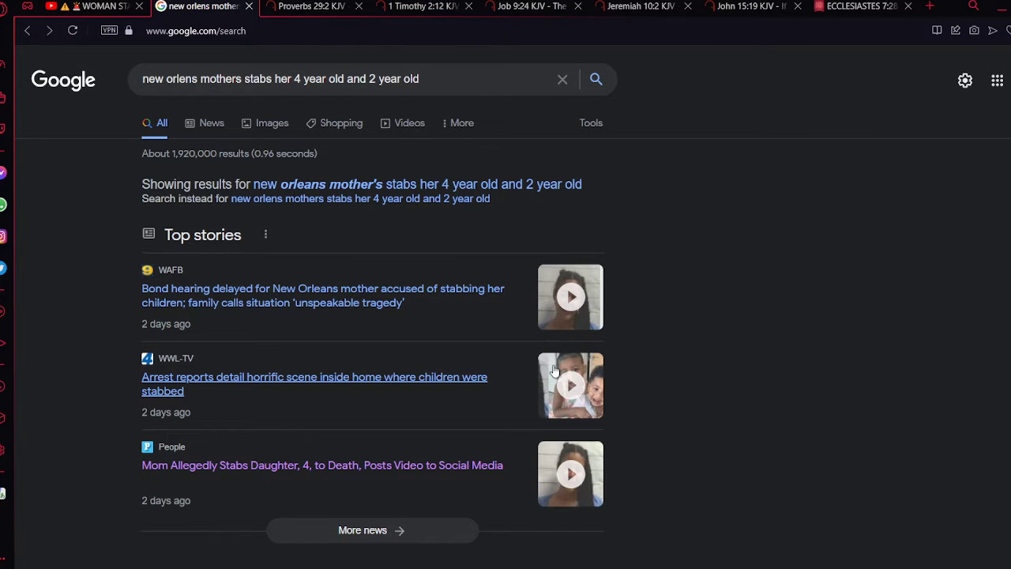
scroll("down", 3)
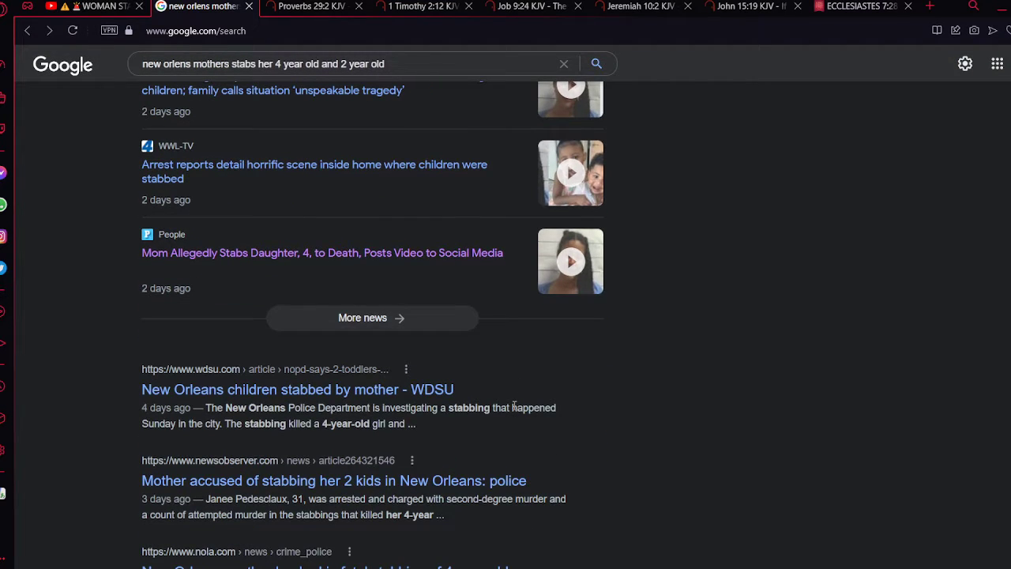
scroll("down", 3)
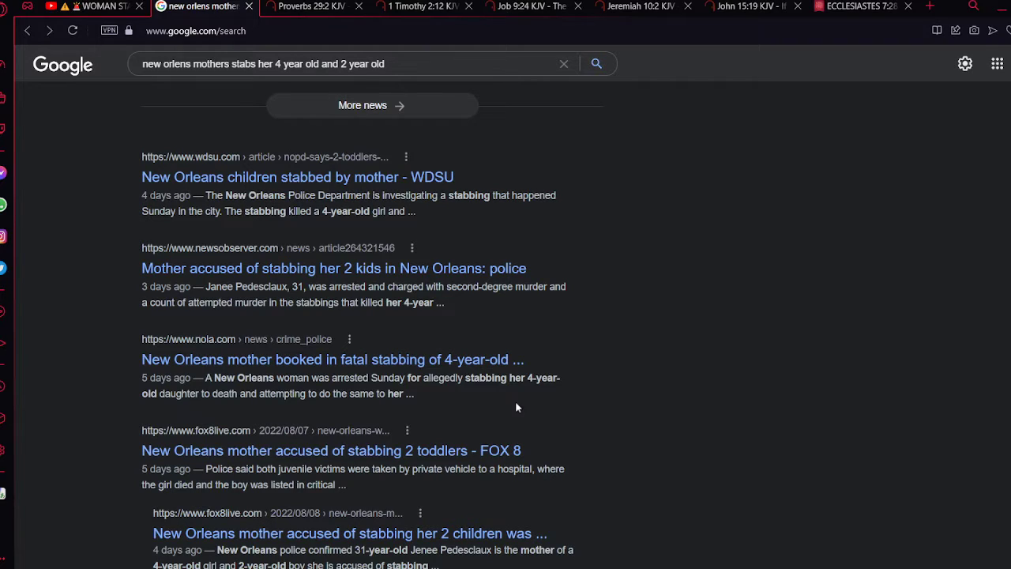
scroll("down", 3)
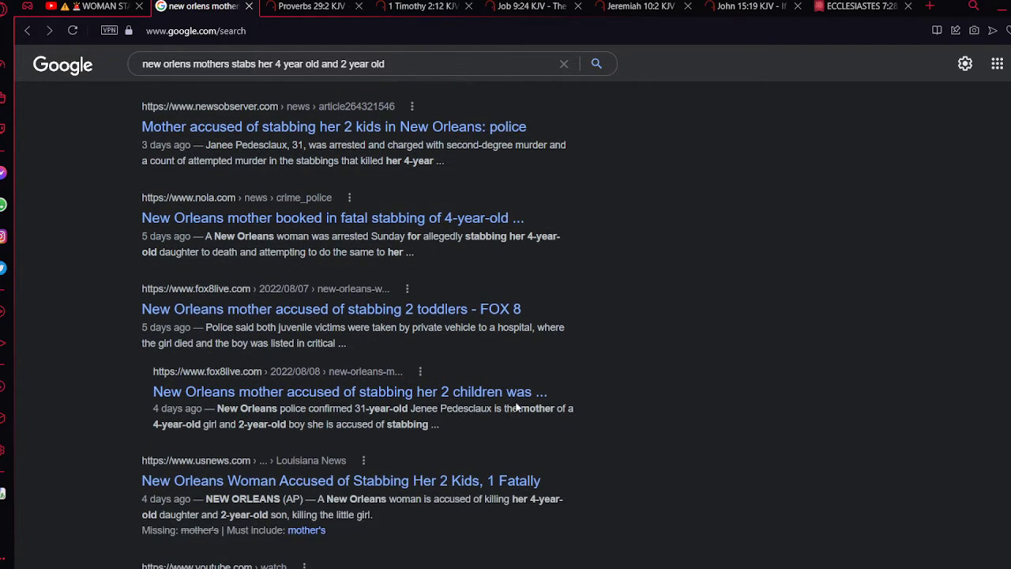
scroll("down", 3)
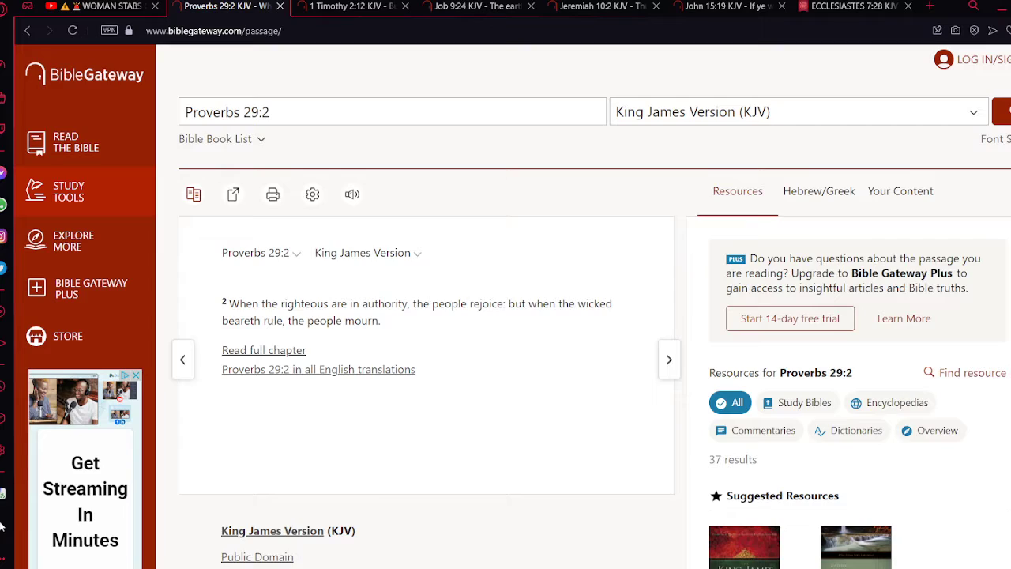
mouse_move(326, 458)
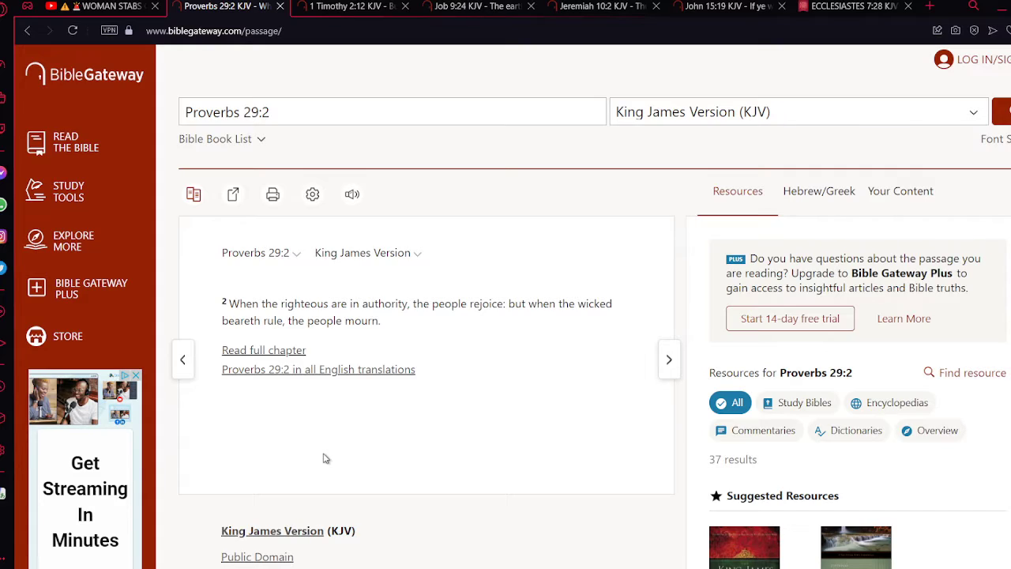
mouse_move(338, 445)
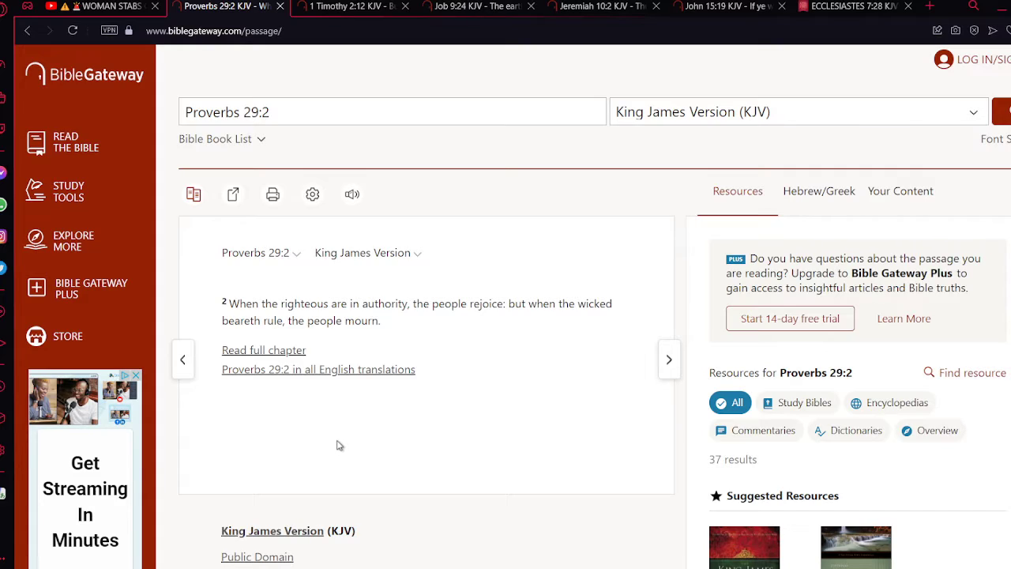
mouse_move(343, 163)
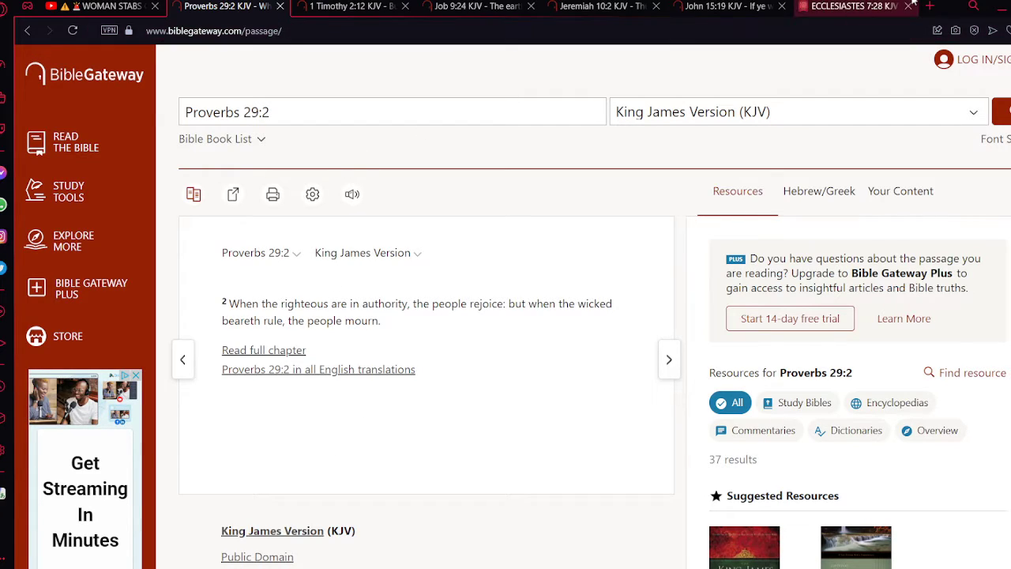
Step: Search Google in a new tab for 'kanye west pete davidson'
left_click(930, 6)
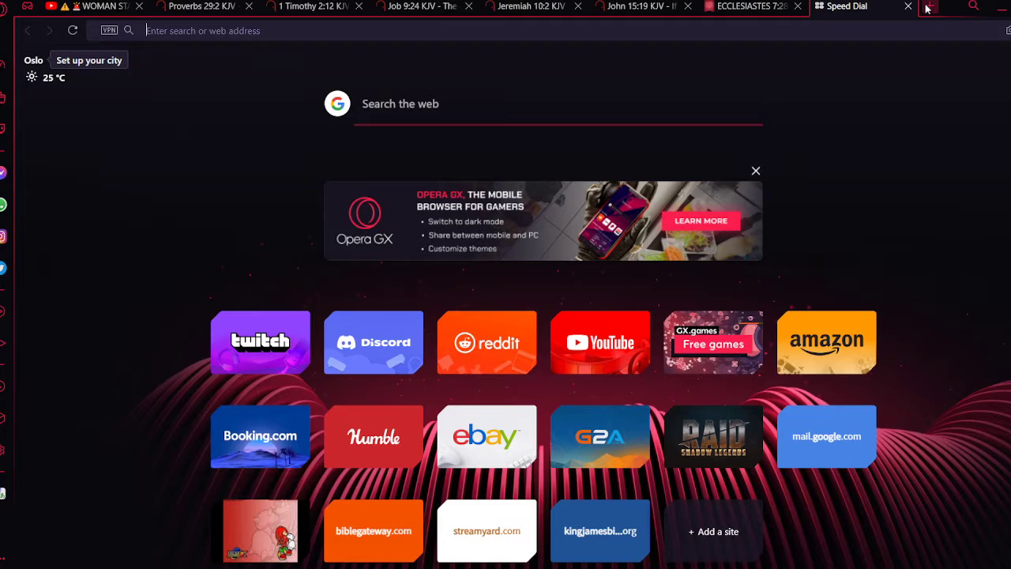
type("kanye")
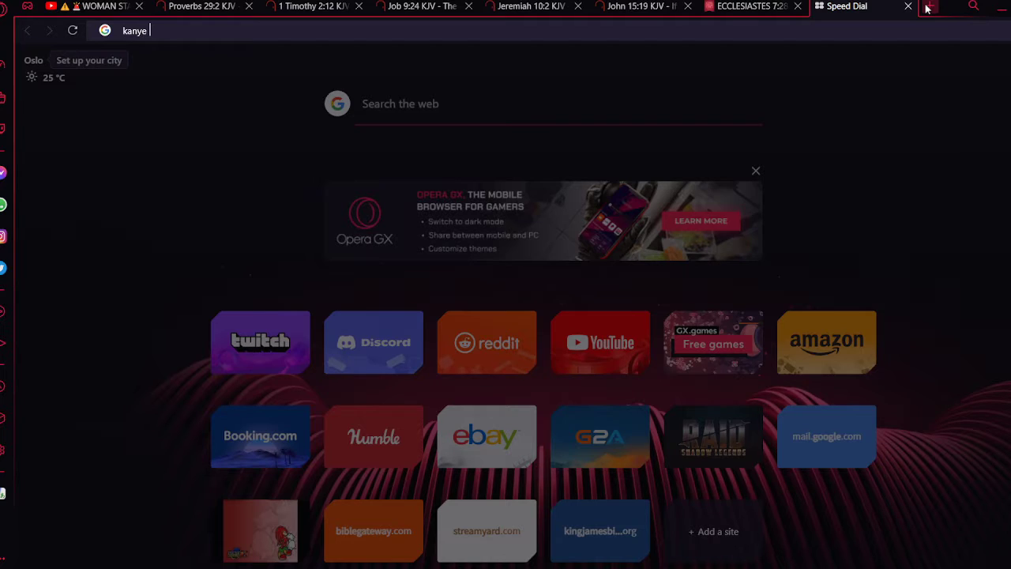
type("west p")
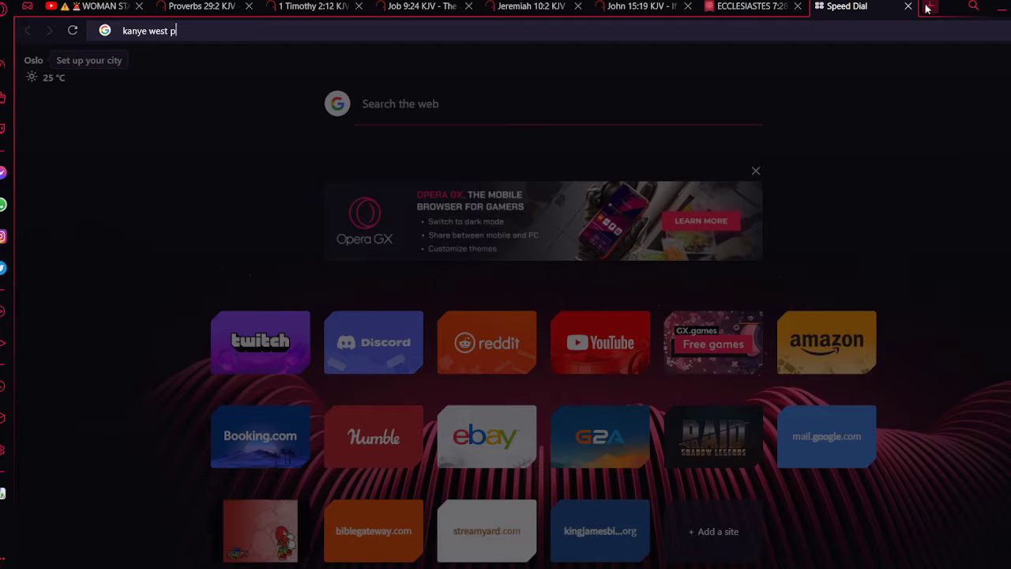
key("Return")
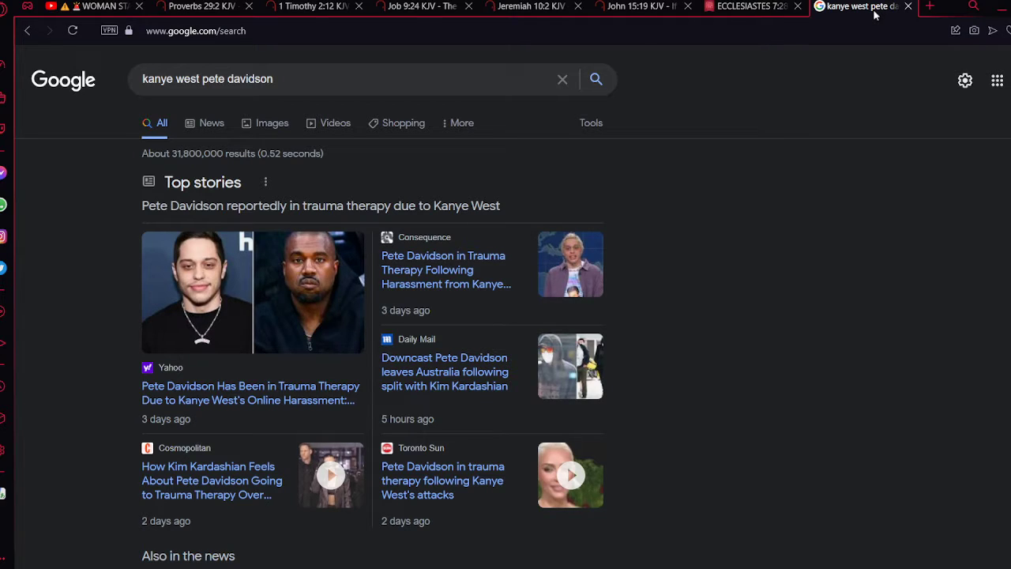
mouse_move(485, 194)
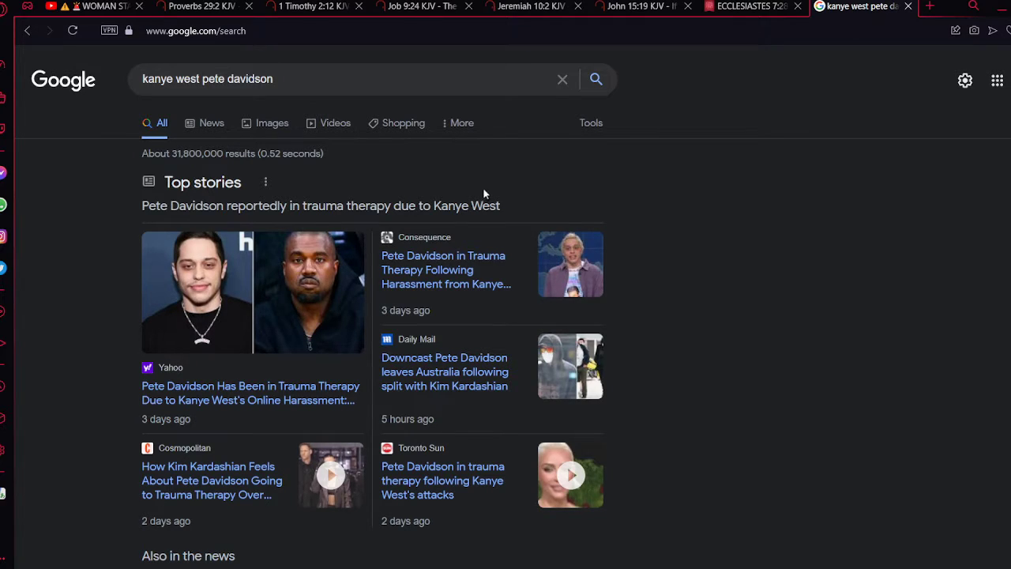
mouse_move(273, 392)
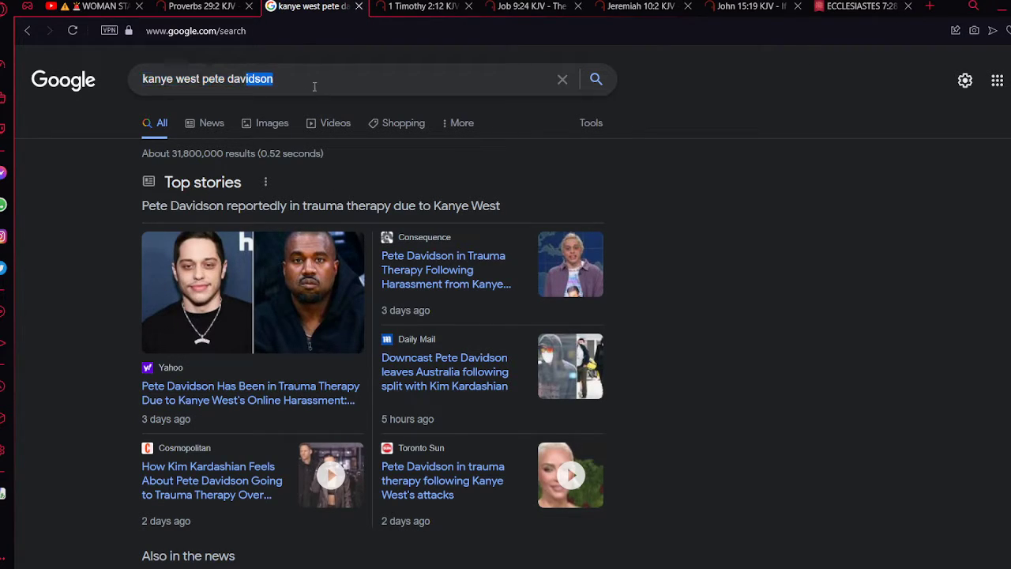
Step: Change the query to the 'pete davidson tattoo kim kids' suggestion and search it
left_click(229, 79)
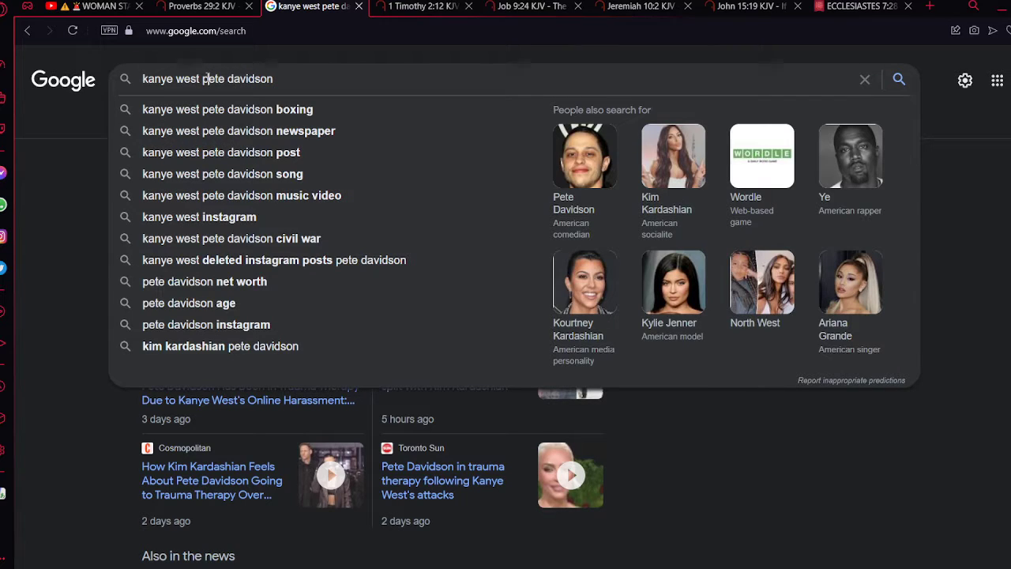
type("pete davidson")
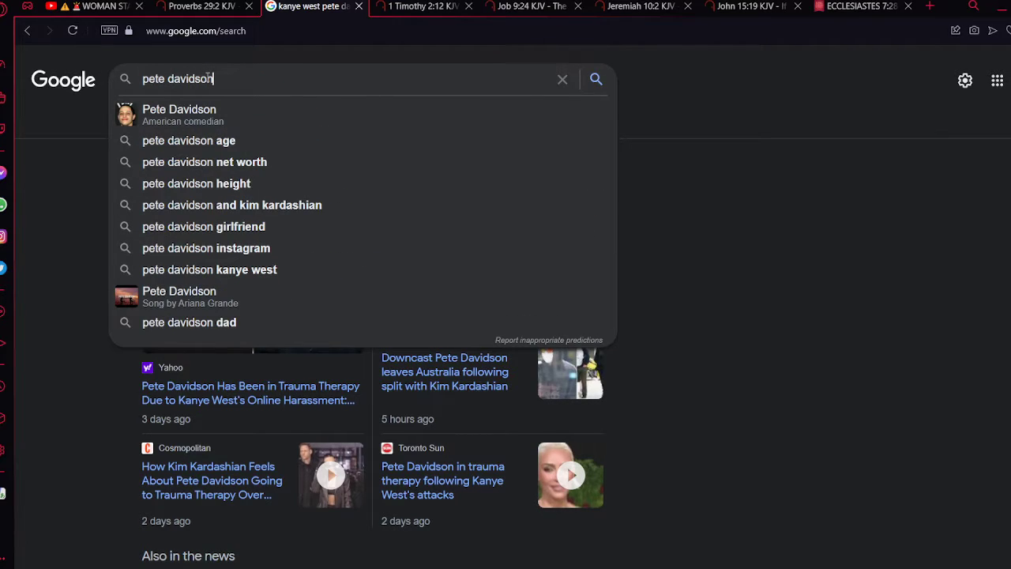
type("tattoos")
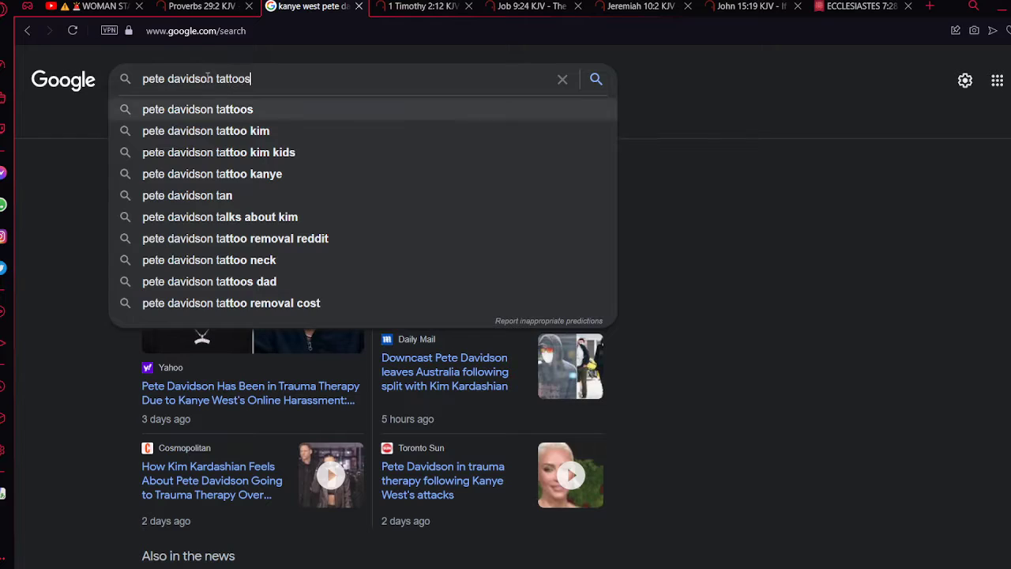
left_click(219, 152)
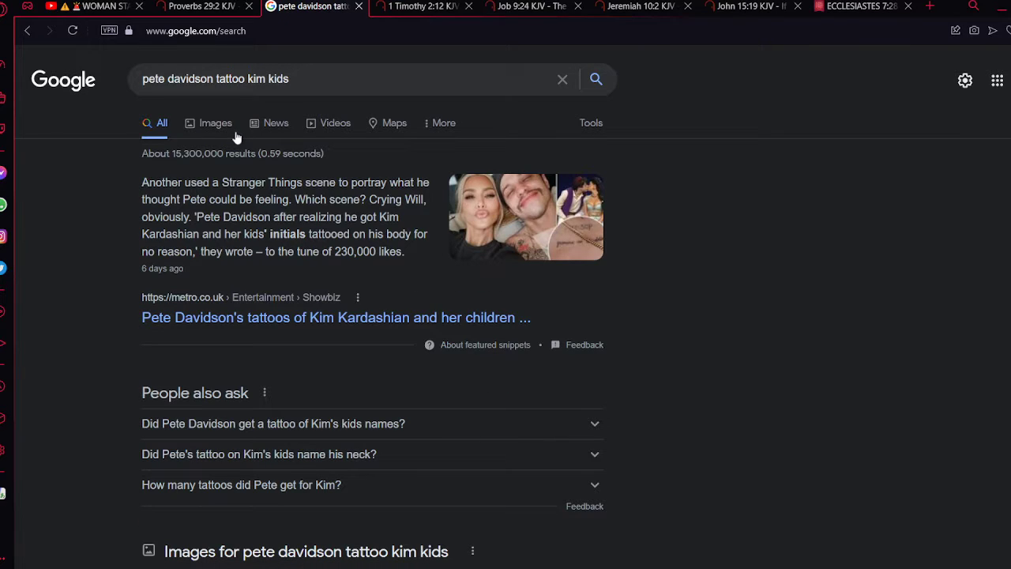
mouse_move(167, 154)
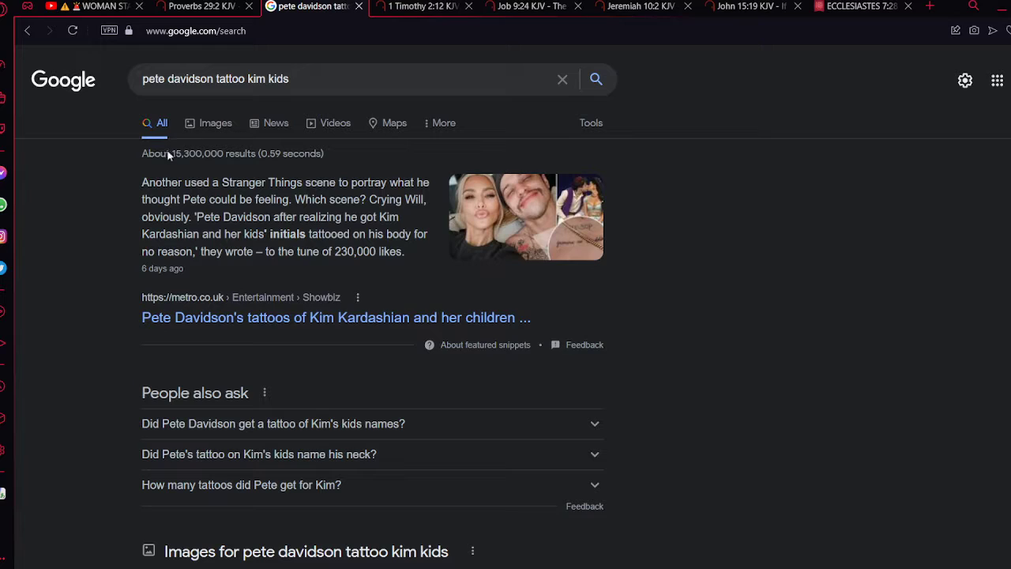
mouse_move(304, 419)
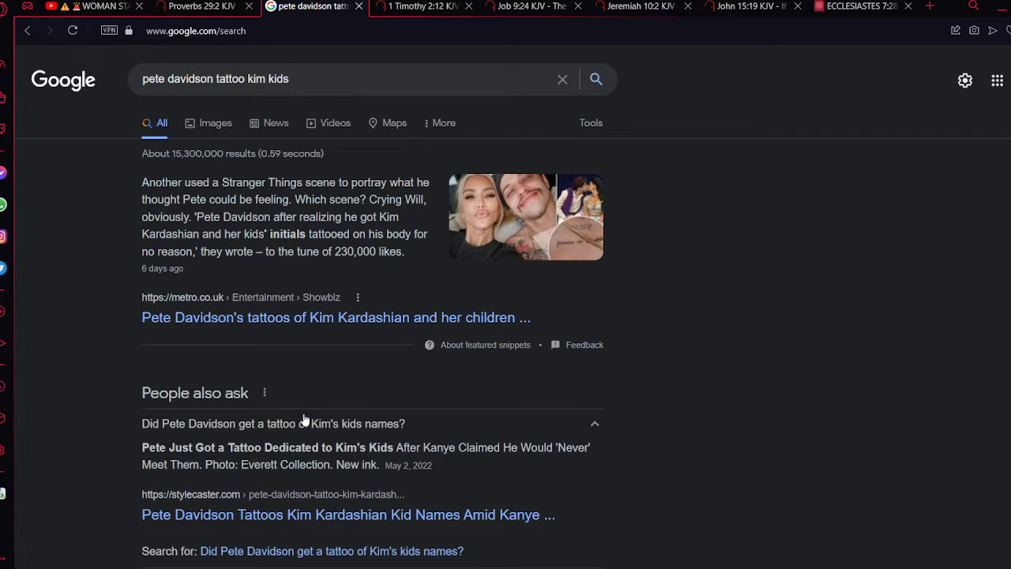
Step: Browse the image results and preview the YouTube video about the neck tattoo
left_click(72, 30)
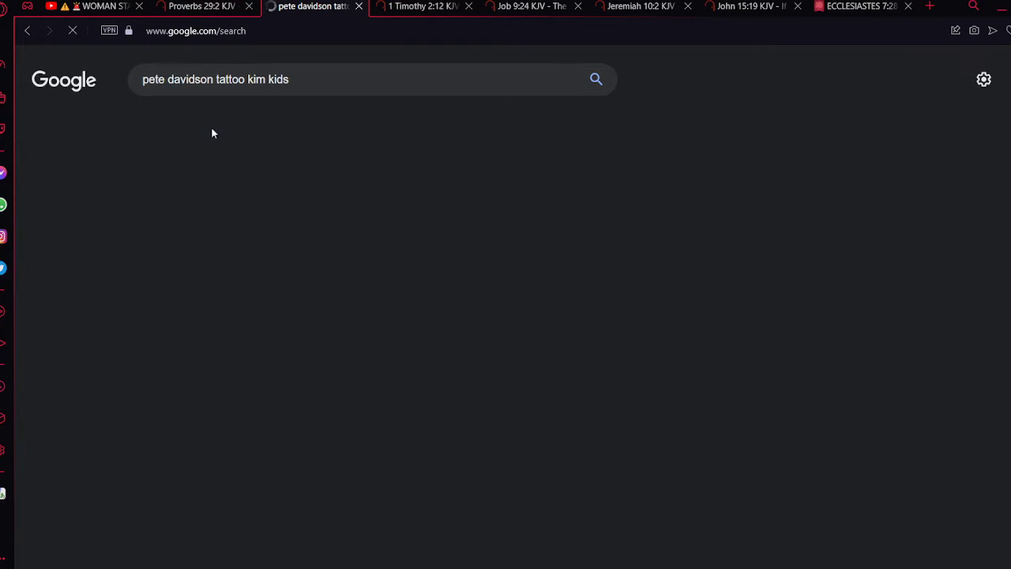
left_click(214, 123)
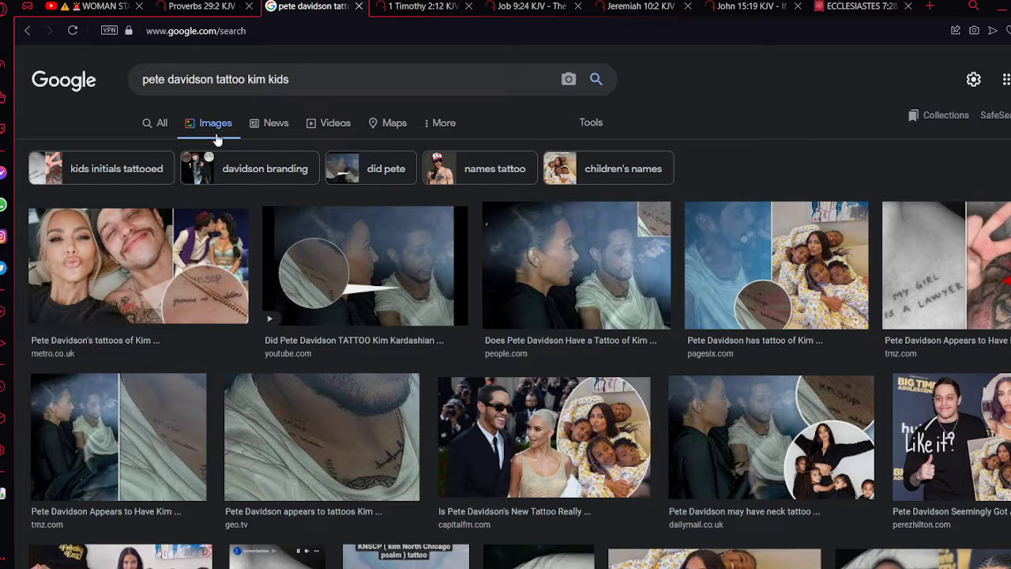
mouse_move(323, 266)
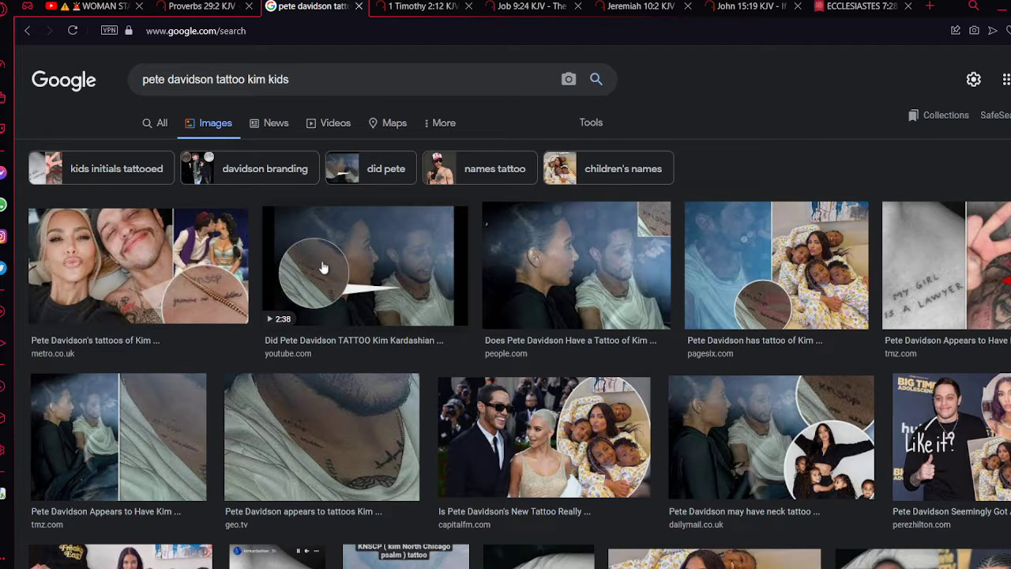
mouse_move(387, 269)
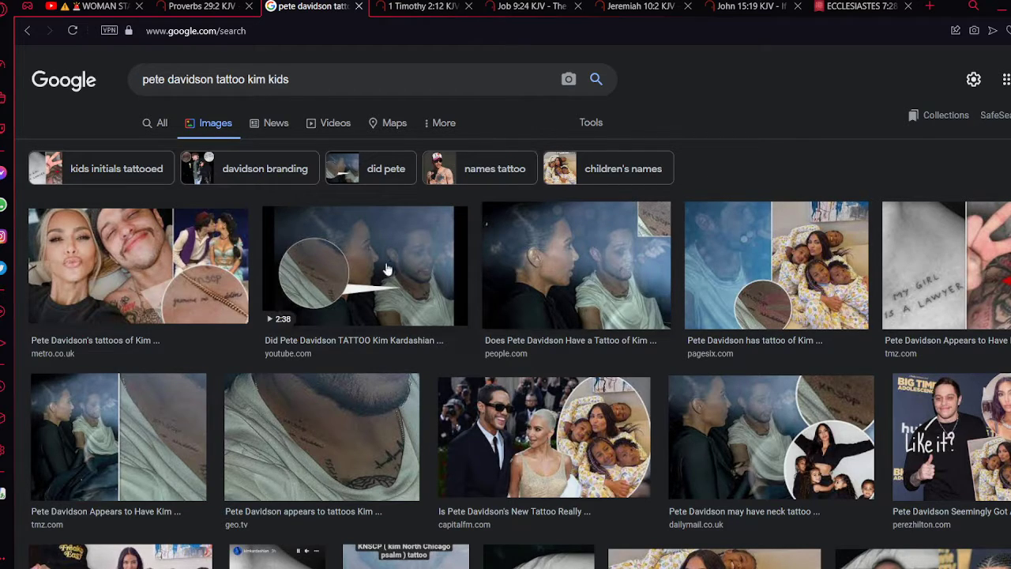
left_click(364, 265)
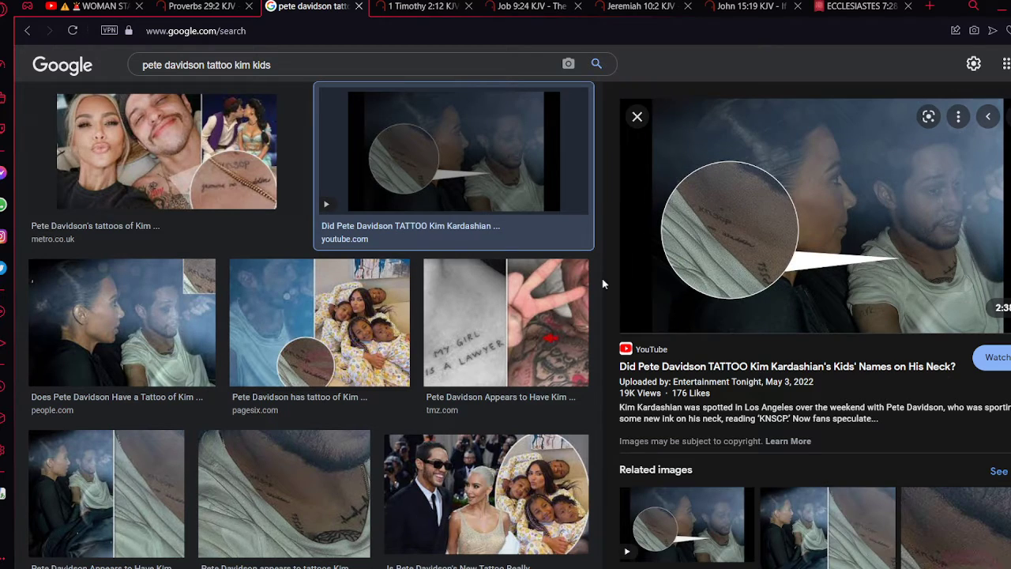
mouse_move(737, 229)
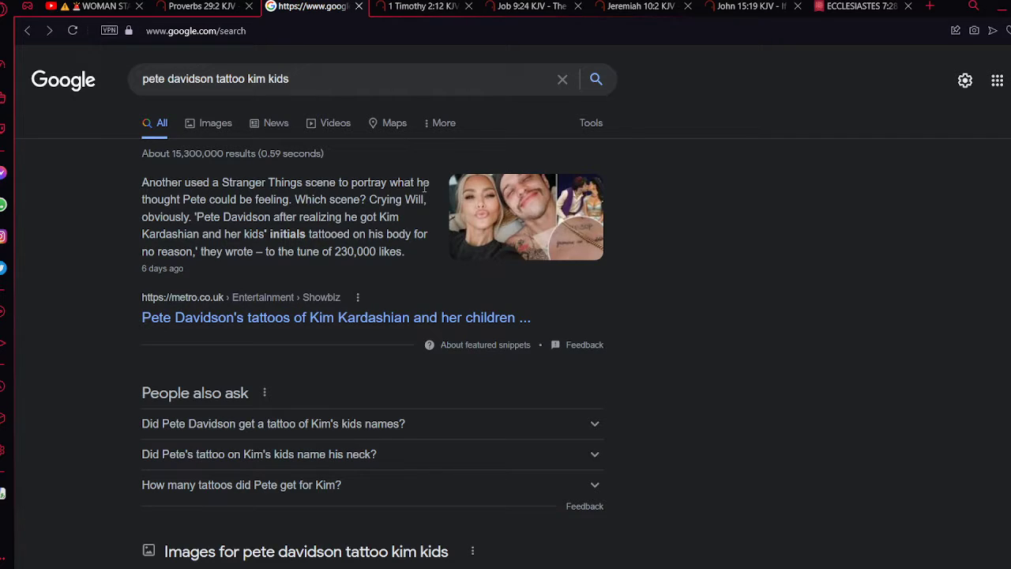
scroll("down", 3)
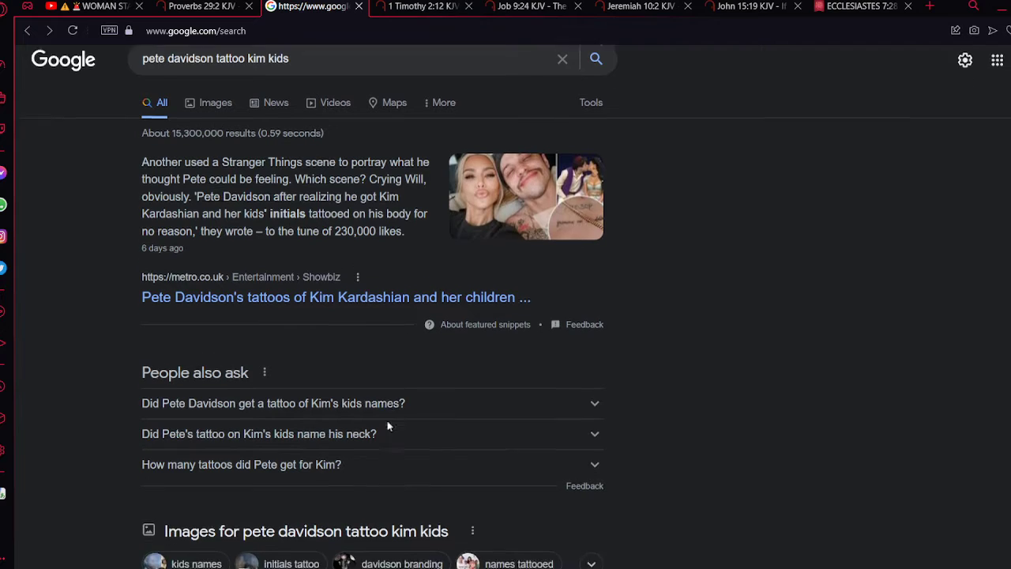
scroll("down", 3)
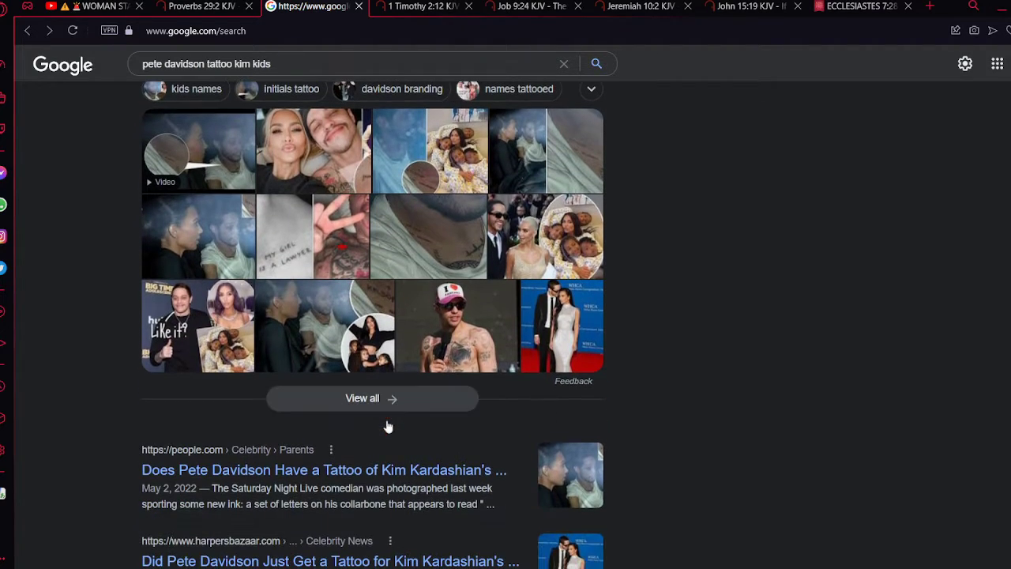
scroll("up", 3)
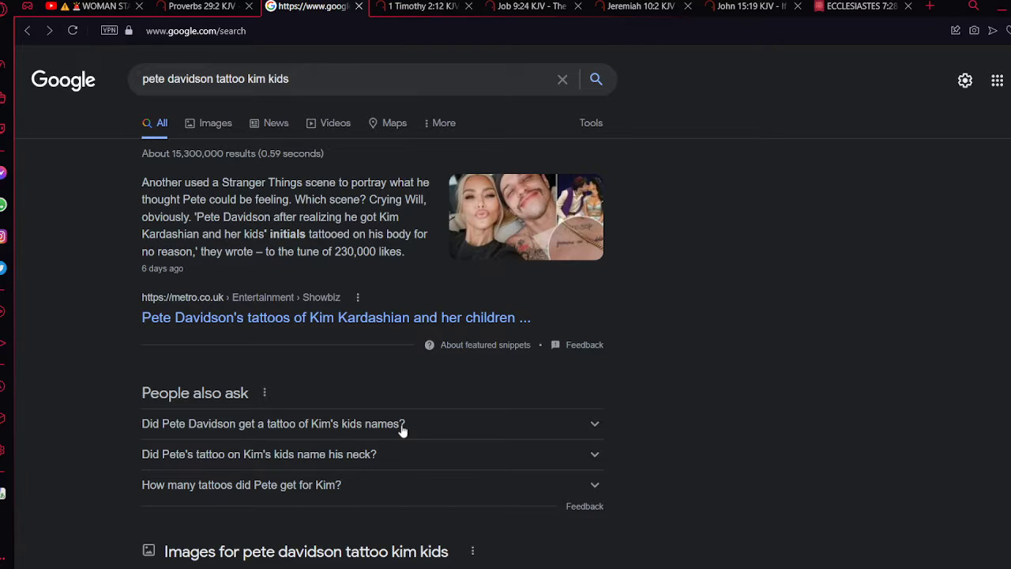
mouse_move(443, 268)
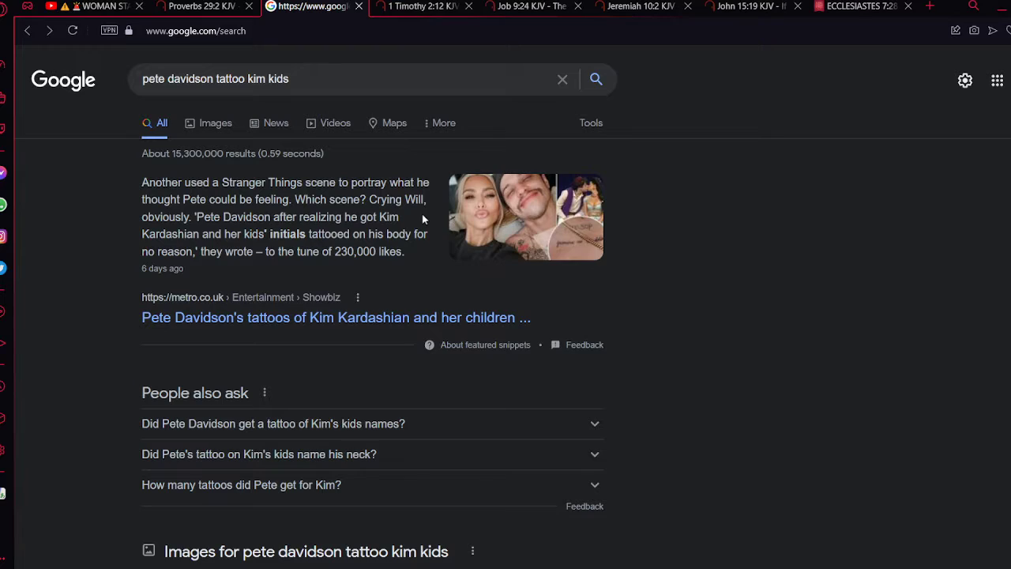
mouse_move(409, 150)
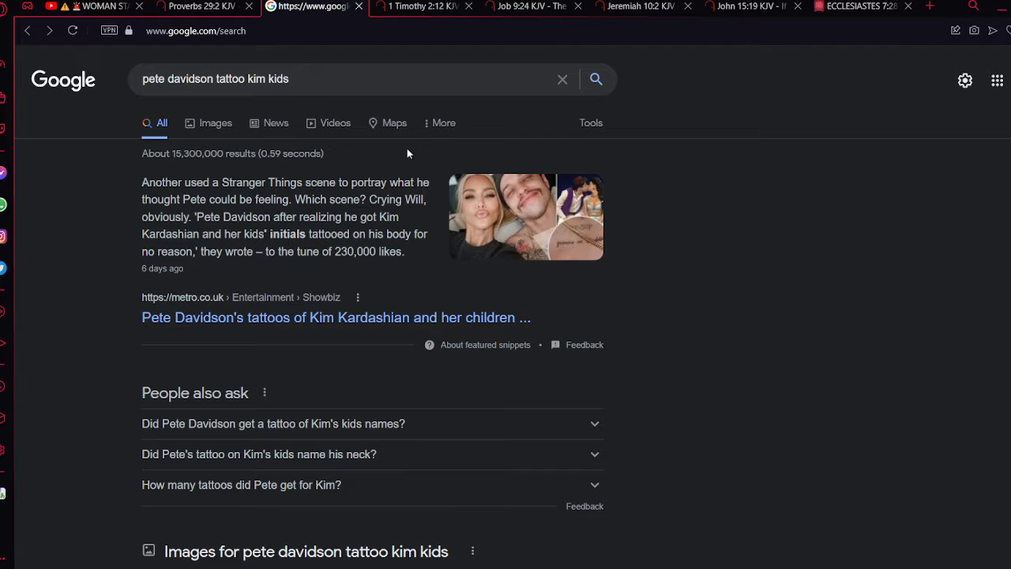
Step: Glance at the paused YouTube stabbing video, then return to the Pete Davidson tattoo results
left_click(95, 6)
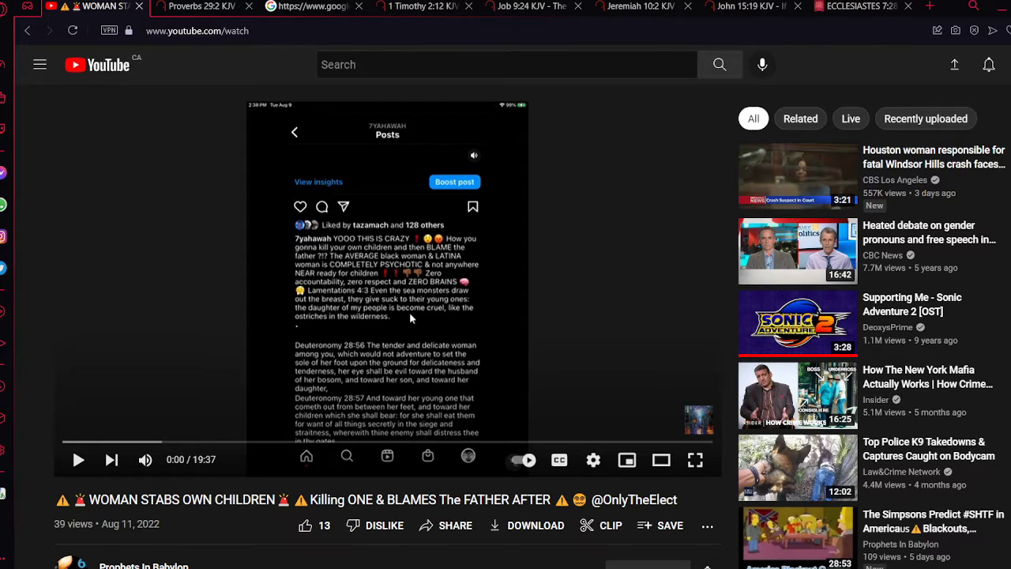
left_click(308, 6)
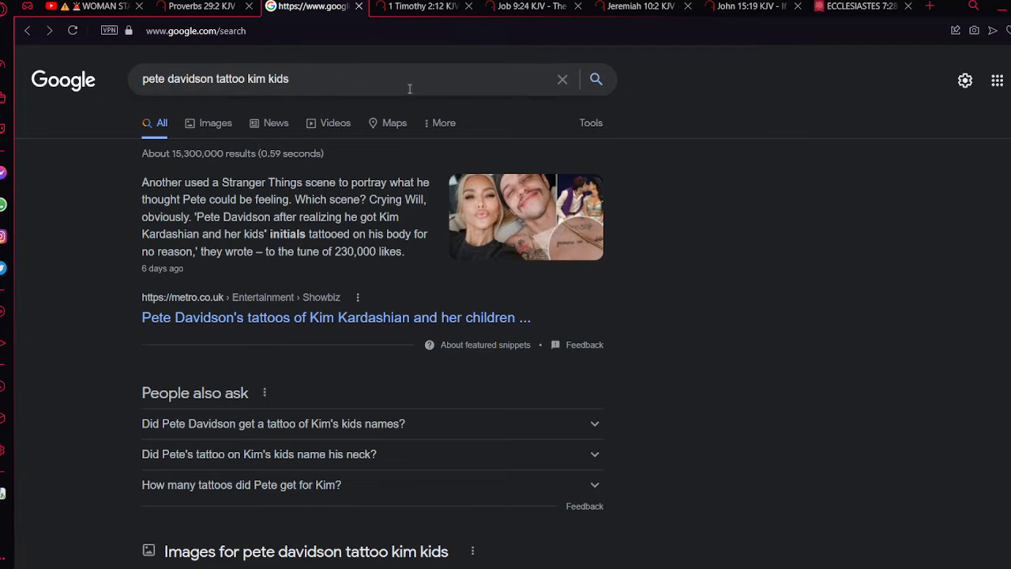
Step: Show the 1 Timothy 2:12 KJV passage on Bible Gateway
left_click(425, 6)
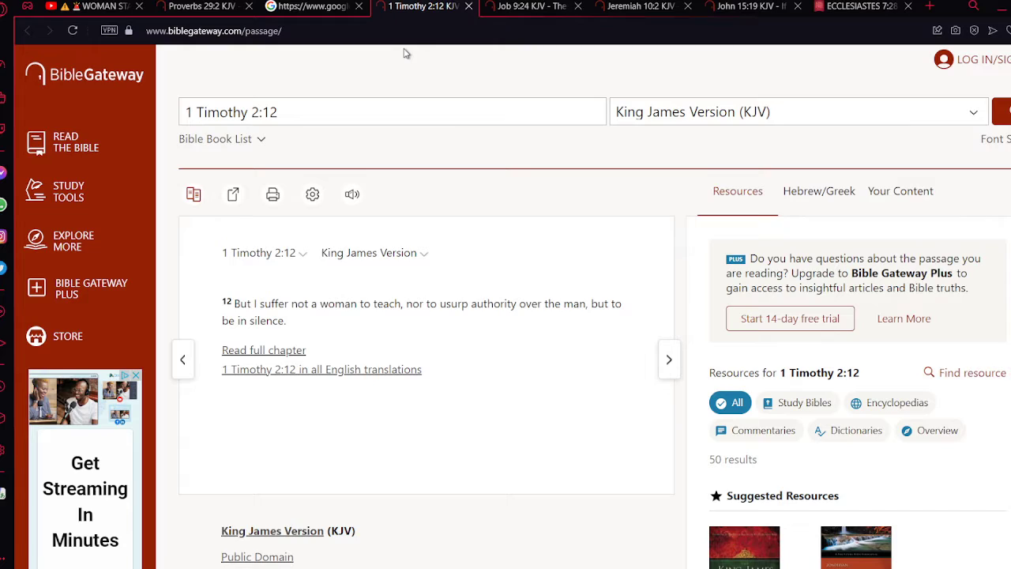
mouse_move(470, 73)
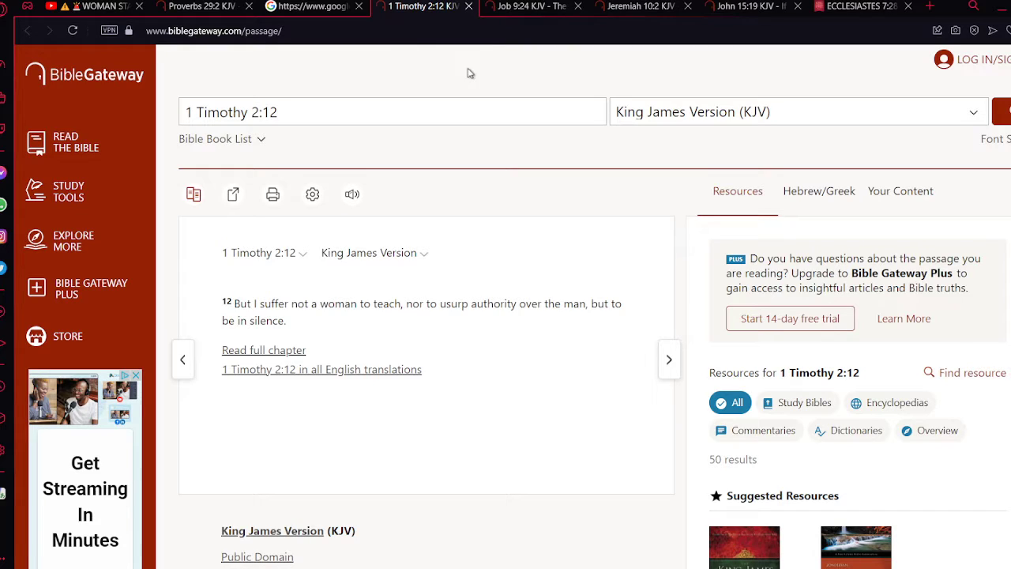
Step: Show Job 9:24 (KJV) on Bible Gateway, about the earth given into the hand of the wicked
left_click(534, 6)
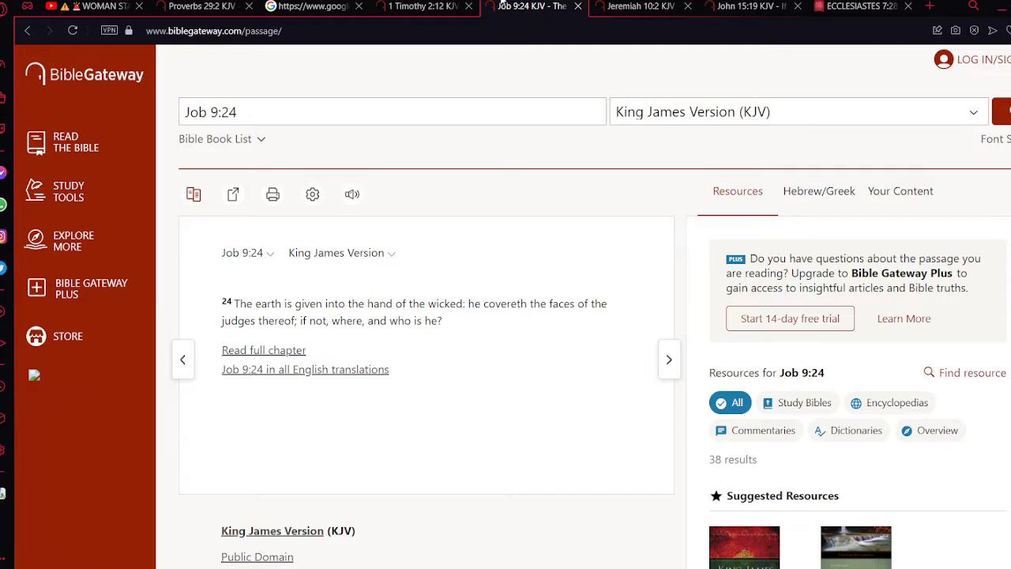
mouse_move(484, 241)
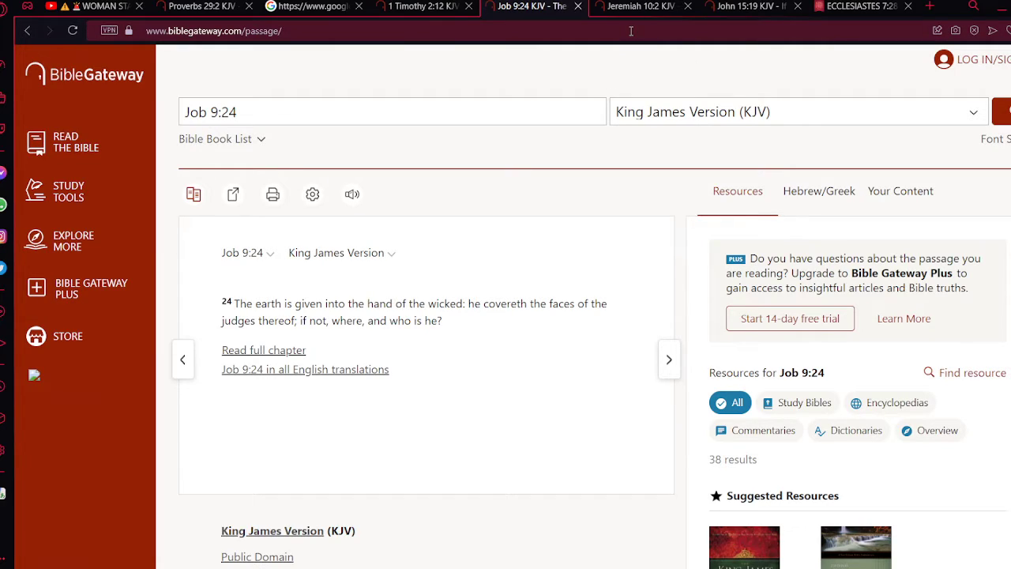
mouse_move(640, 6)
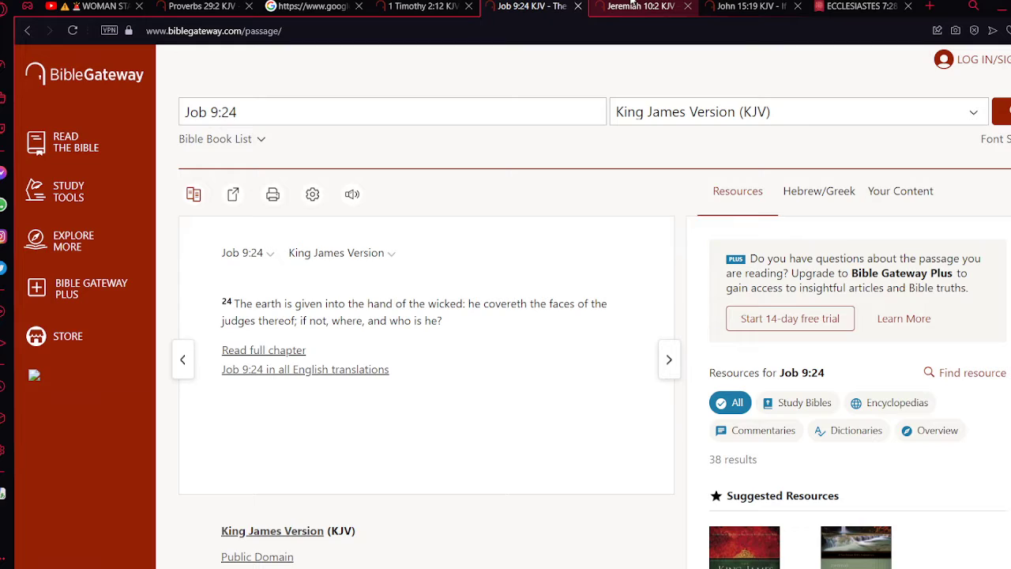
Step: Show Jeremiah 10:2 (KJV) on Bible Gateway with its 43 resources listed alongside
left_click(639, 6)
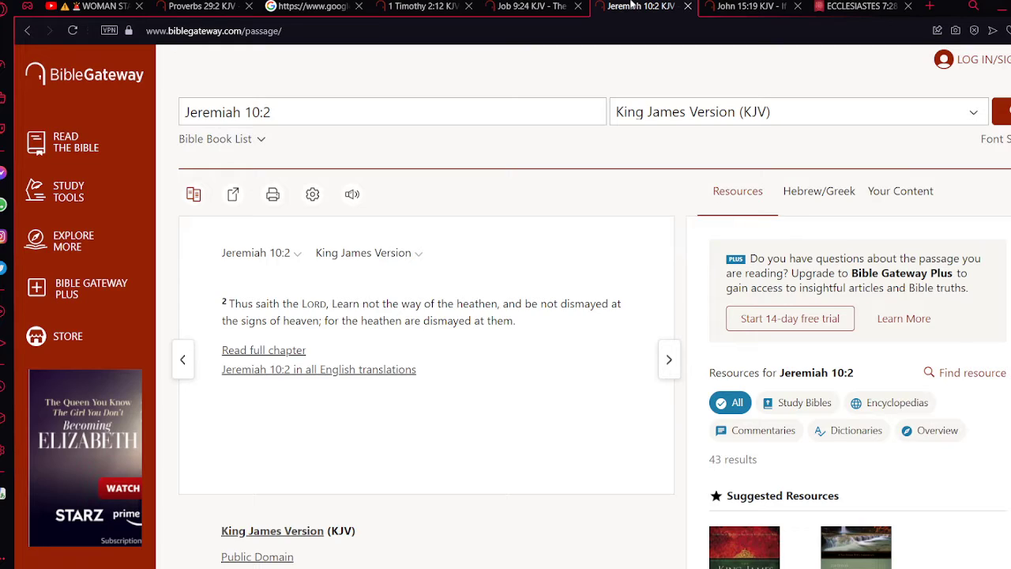
mouse_move(521, 118)
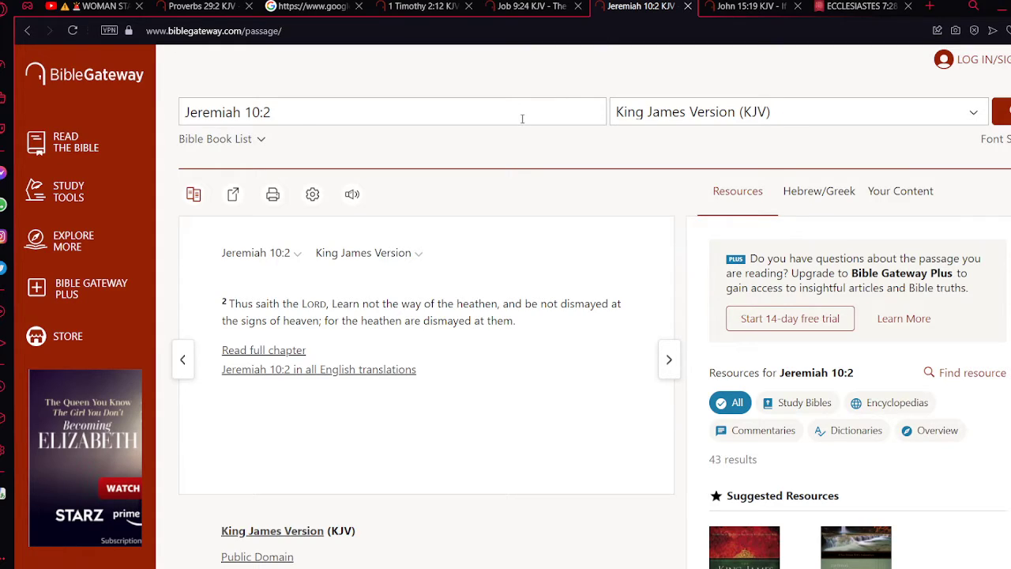
mouse_move(520, 133)
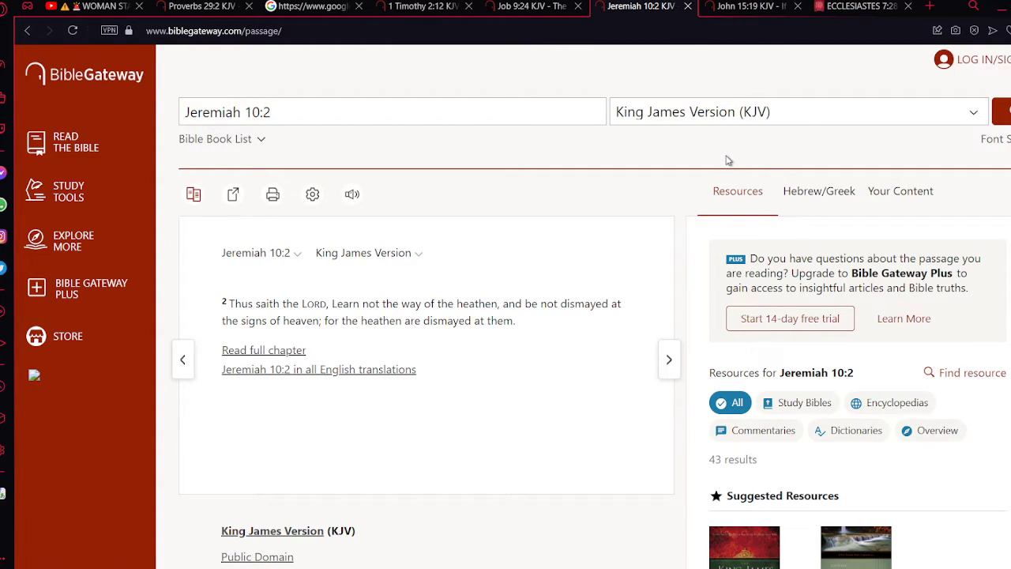
Step: Show John 15:19 (KJV), about the world hating those chosen out of it
left_click(750, 6)
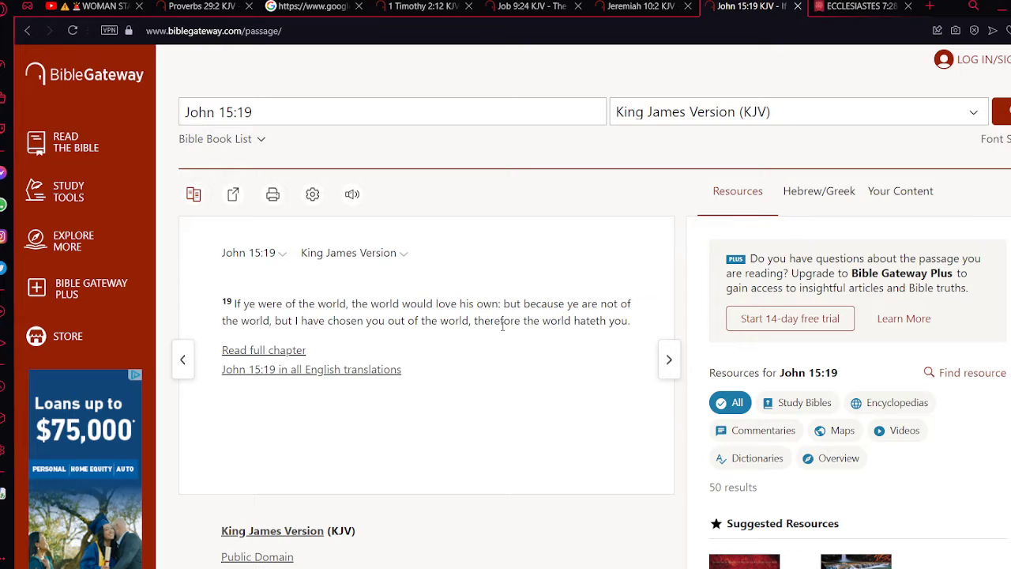
mouse_move(564, 217)
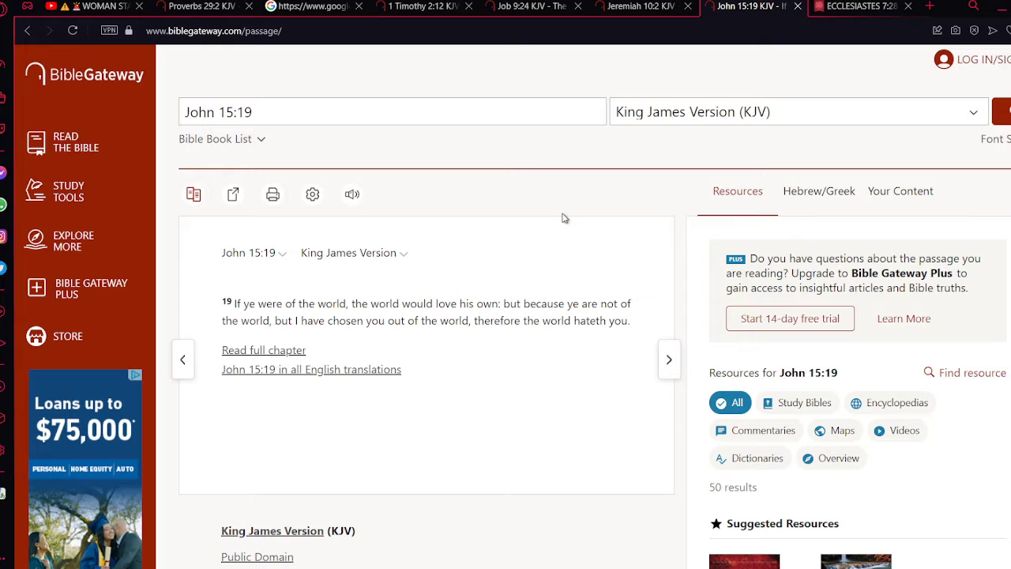
mouse_move(593, 49)
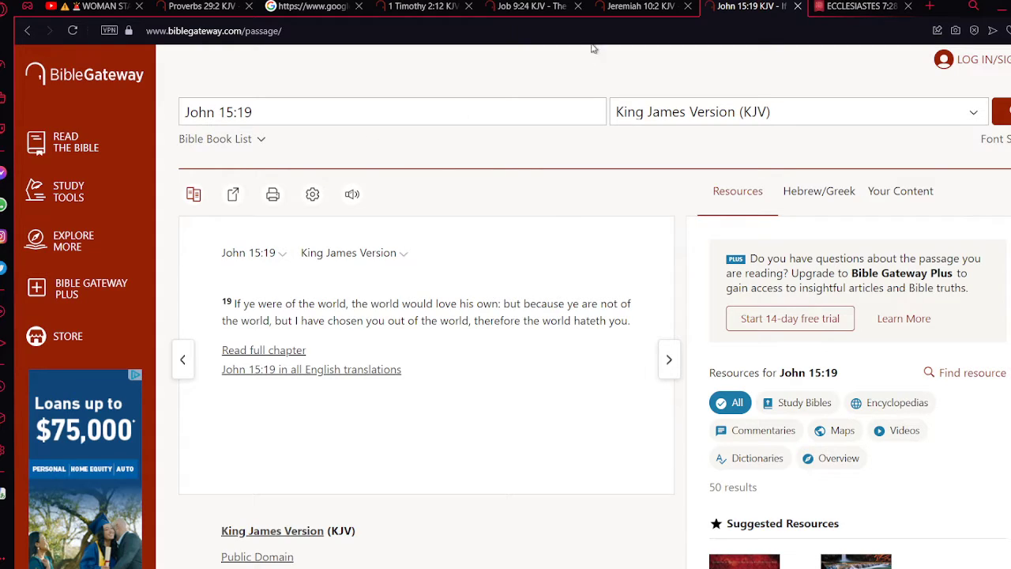
Step: Revisit 1 Timothy 2:12, Proverbs 29:2 and Job 9:24, then return to the paused stabbing video
left_click(418, 7)
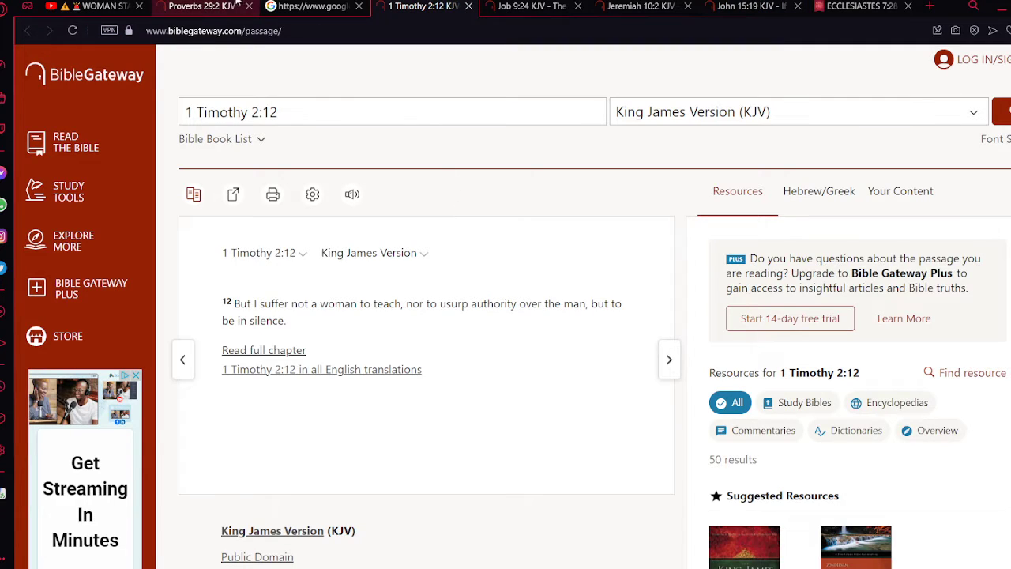
left_click(201, 6)
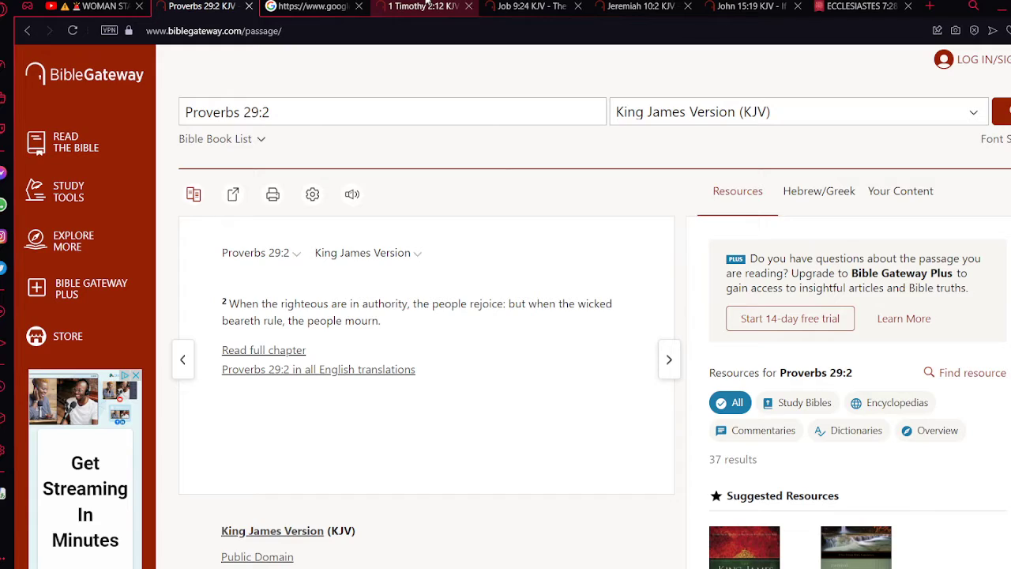
left_click(422, 7)
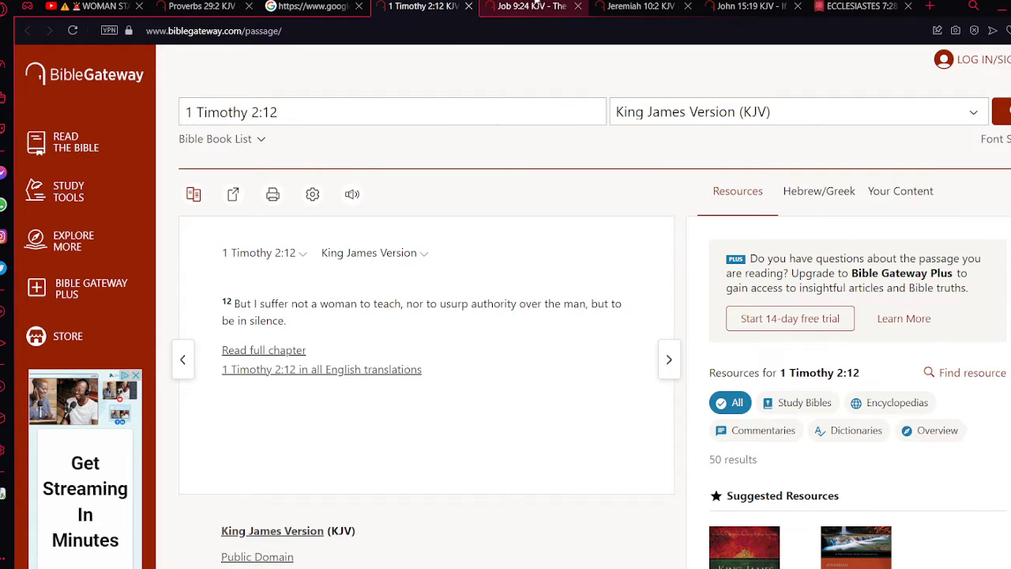
left_click(529, 7)
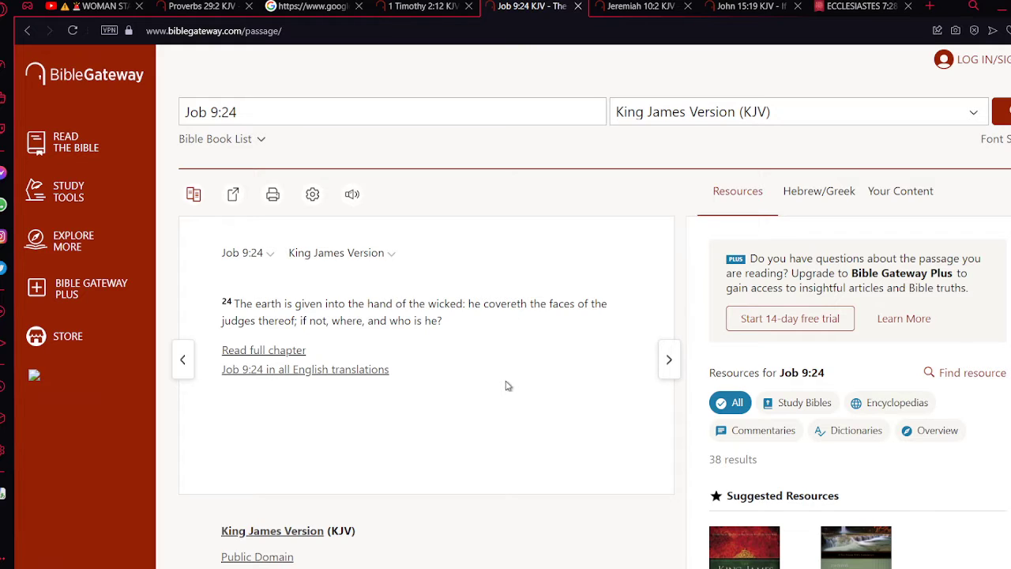
left_click(91, 6)
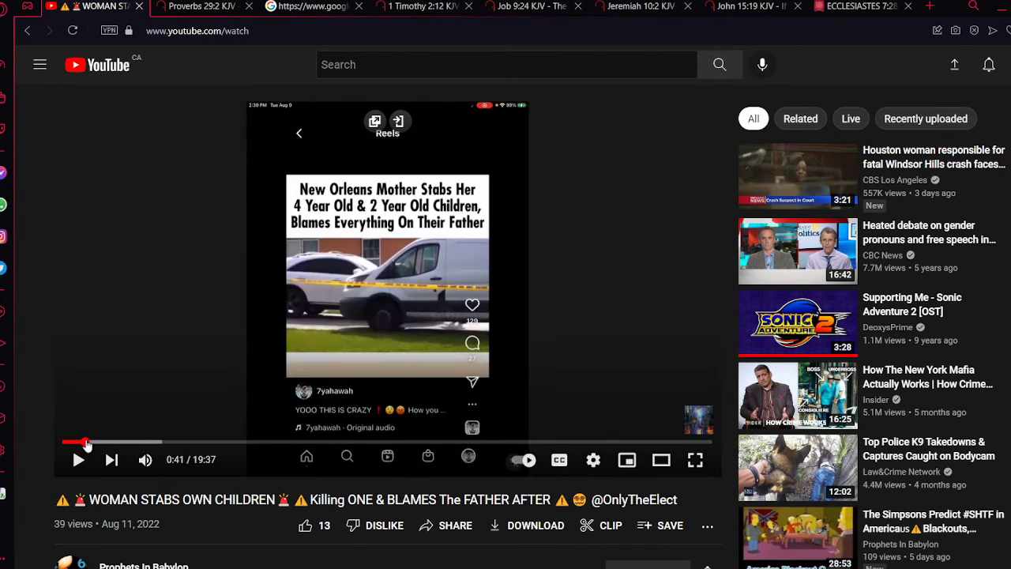
Step: Replay the video from 0:26 past the crime-scene footage and pause at 0:57 on the phone home screen clip
double_click(146, 300)
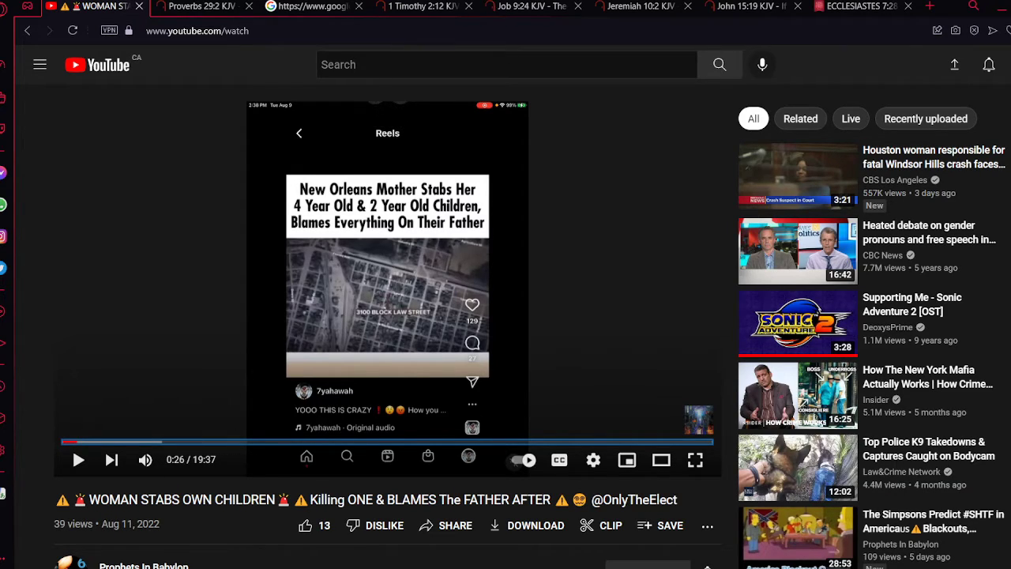
mouse_move(253, 342)
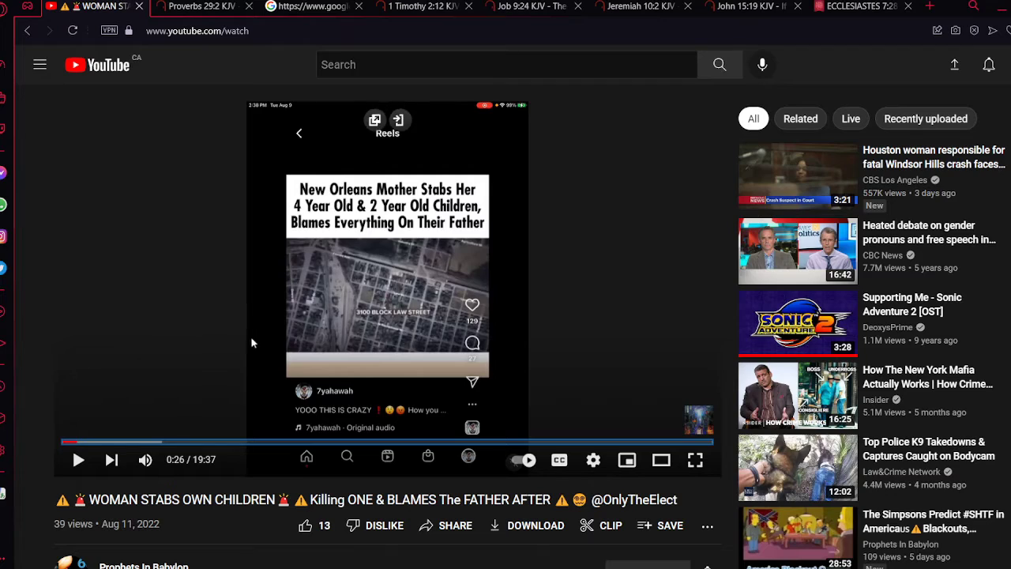
mouse_move(189, 348)
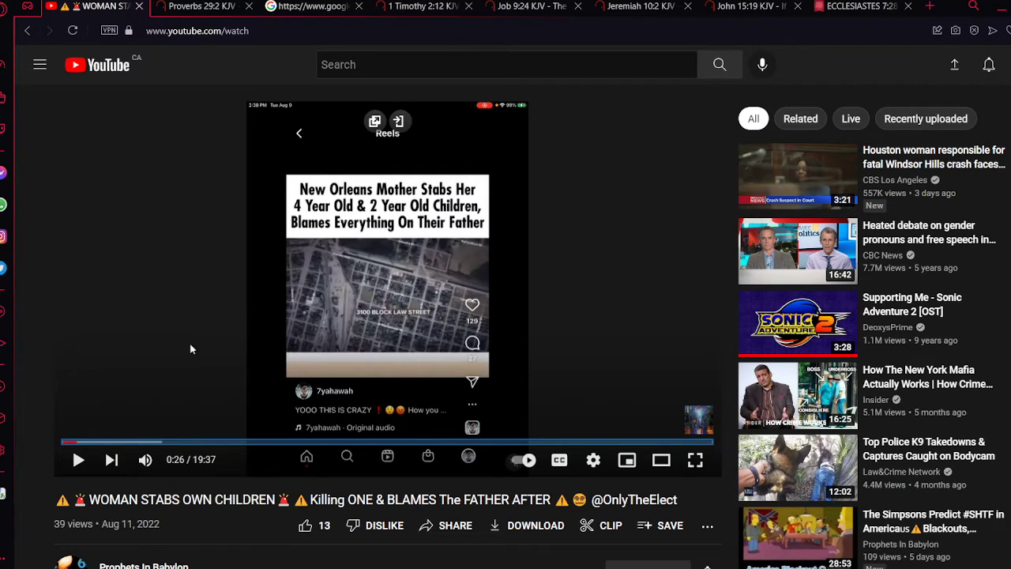
left_click(77, 460)
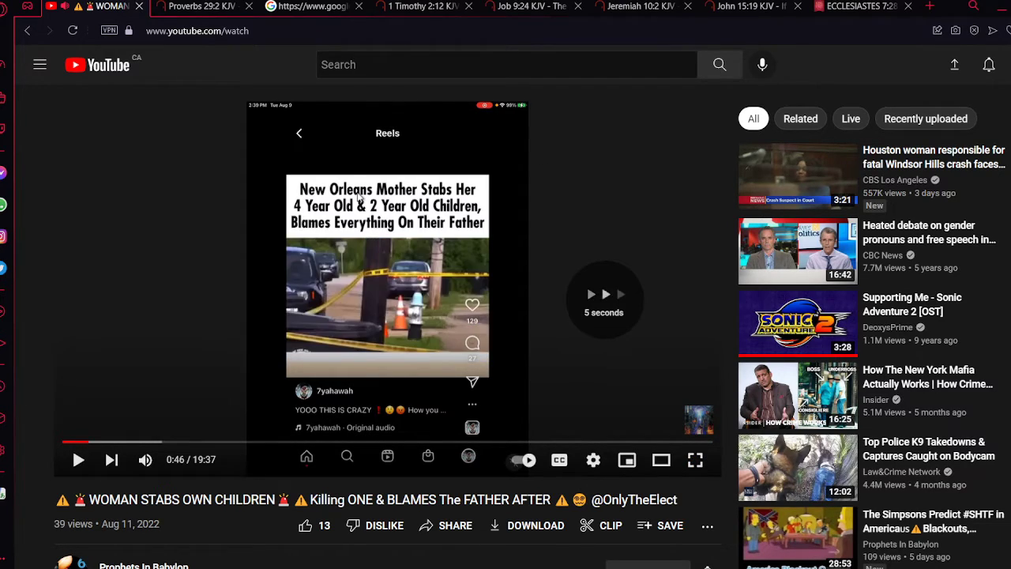
left_click(78, 459)
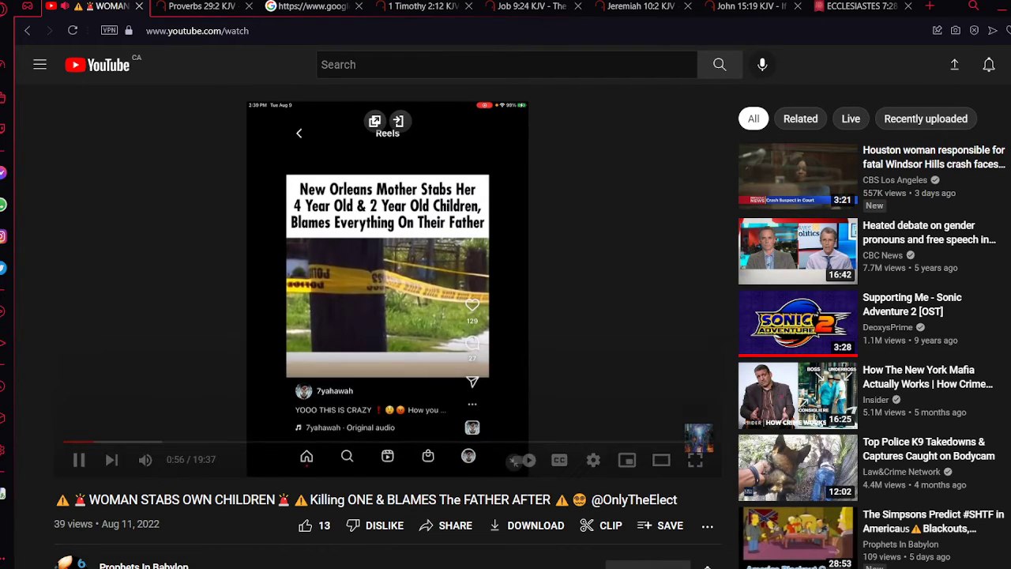
left_click(77, 458)
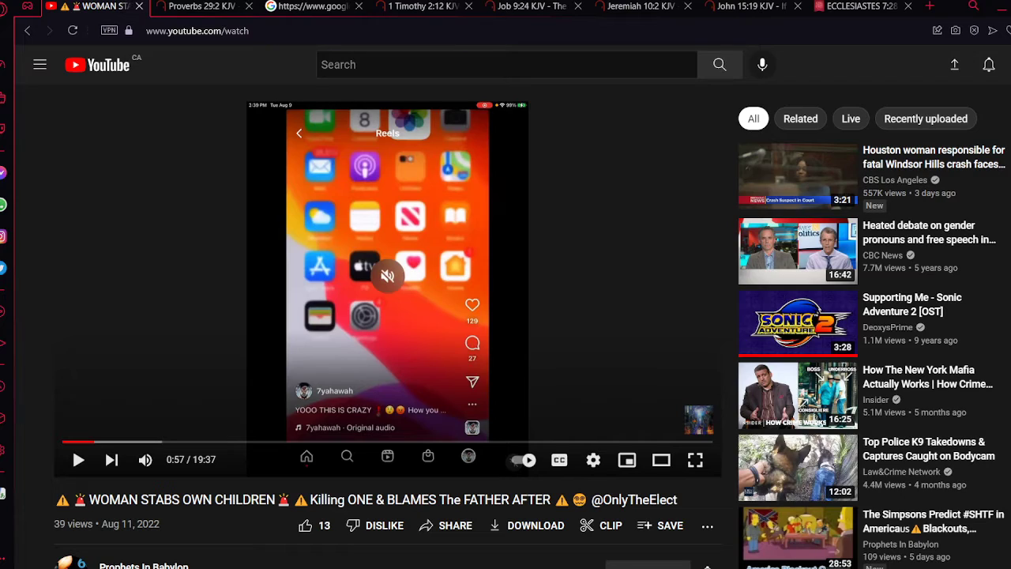
Step: Switch to the Ecclesiastes 7:28 page on King James Bible Online, about finding no woman among a thousand
left_click(861, 6)
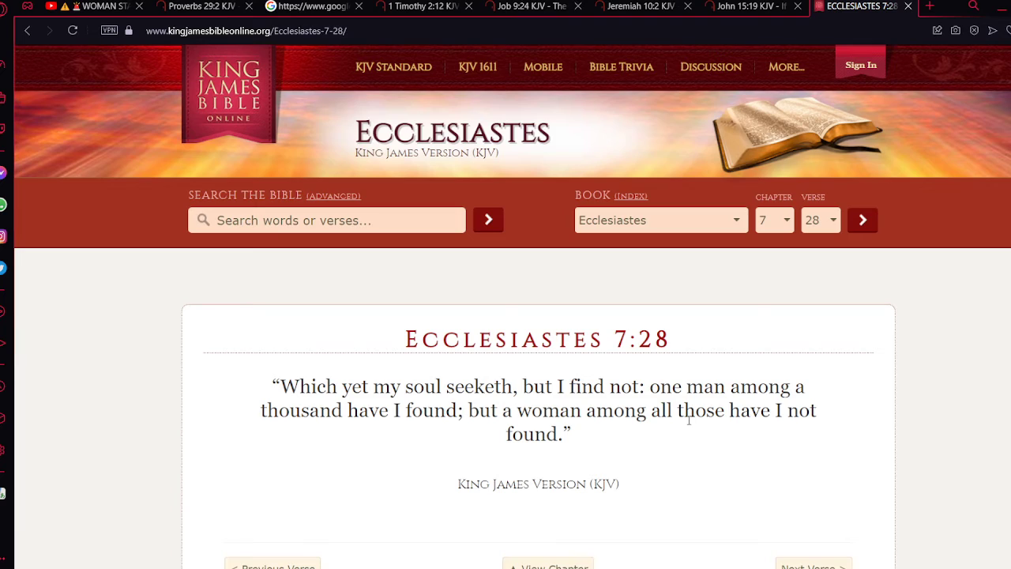
mouse_move(127, 73)
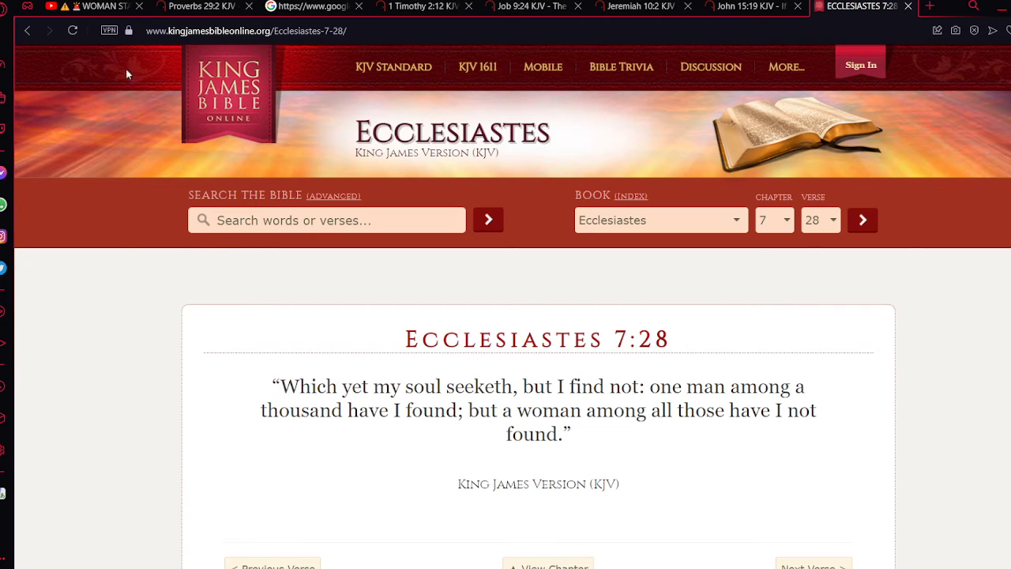
Step: Return to the stabbing video, still paused at 0:57 on the phone home screen clip
left_click(95, 6)
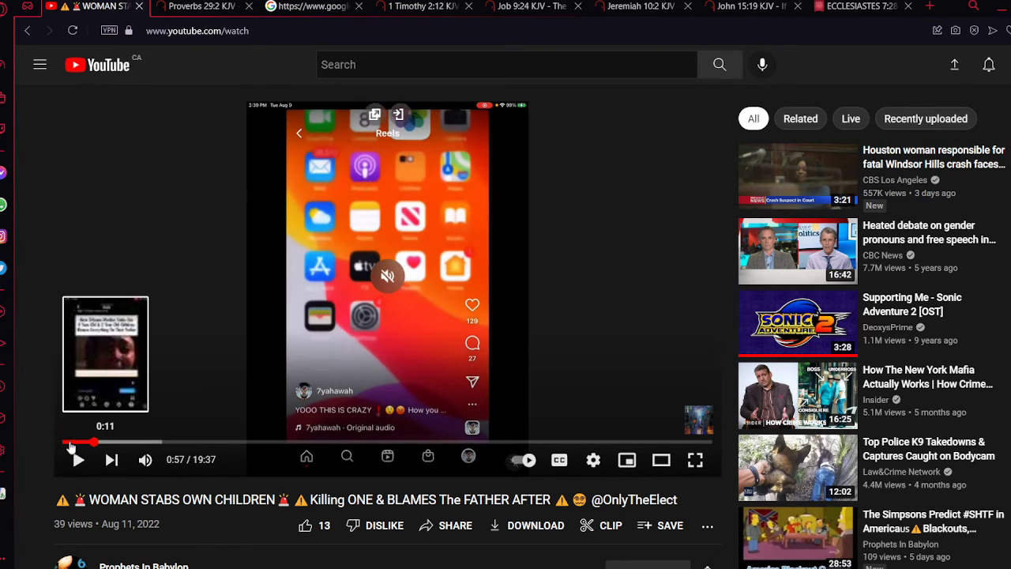